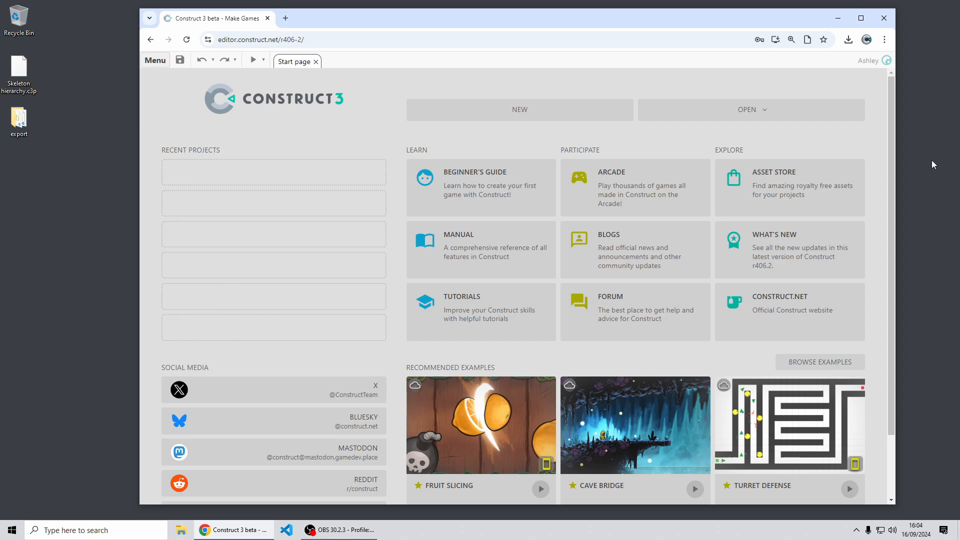
pyautogui.moveTo(888, 169)
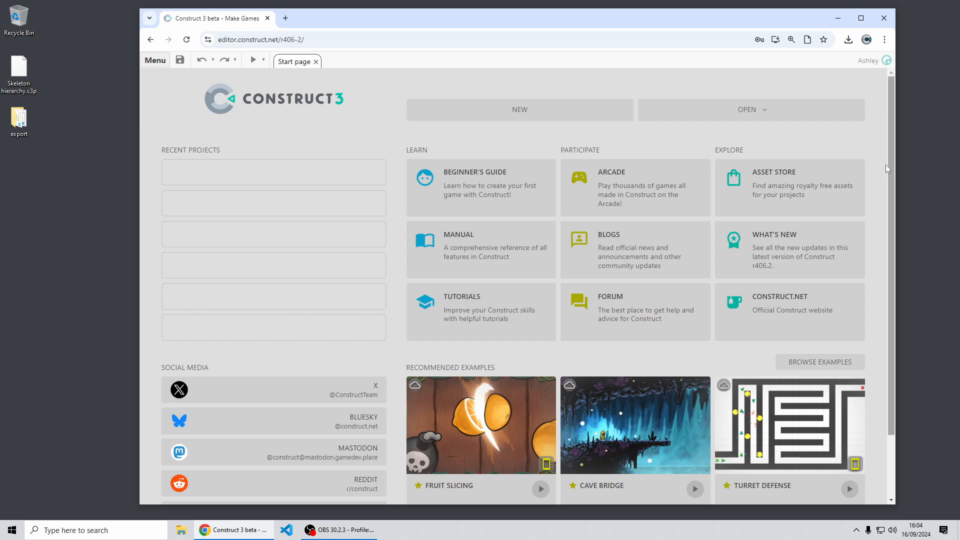
pyautogui.moveTo(558, 212)
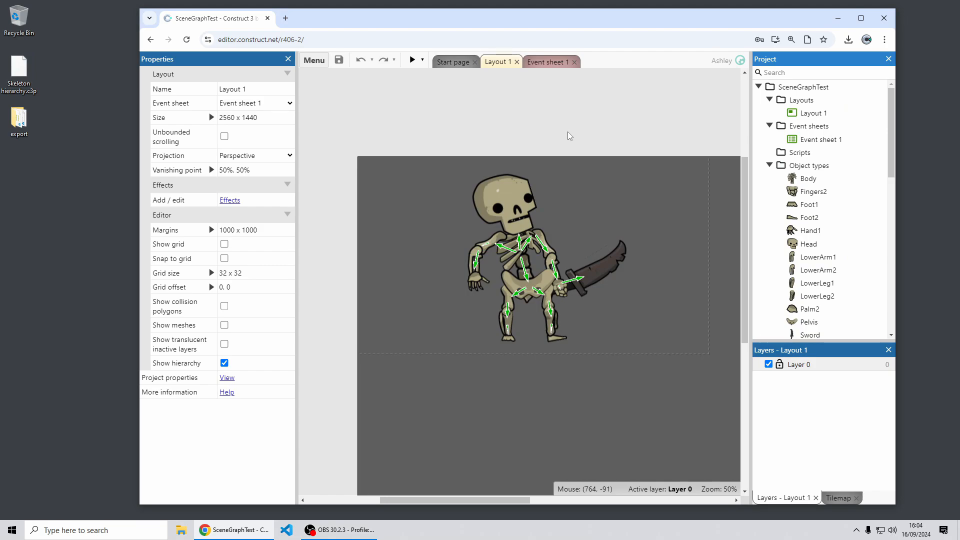
pyautogui.scroll(3)
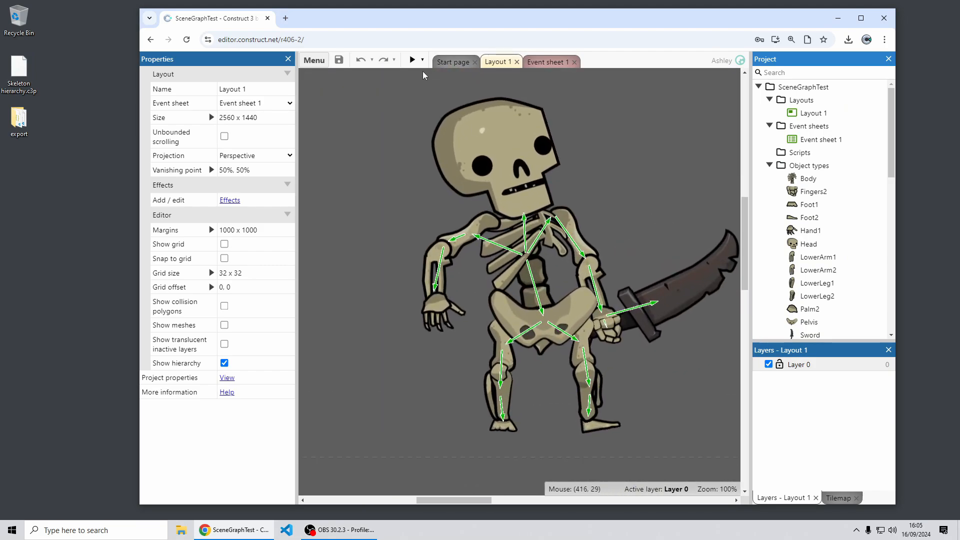
pyautogui.click(411, 59)
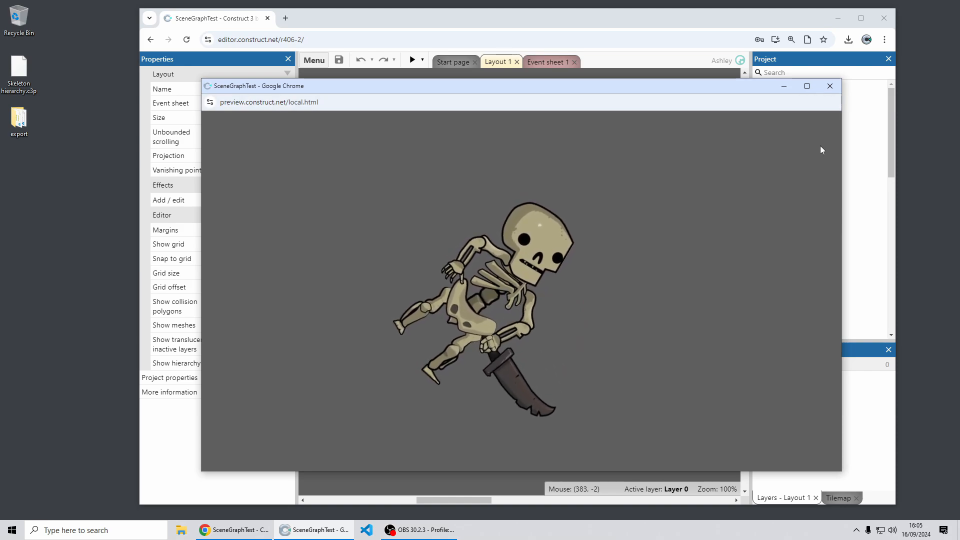
pyautogui.click(830, 86)
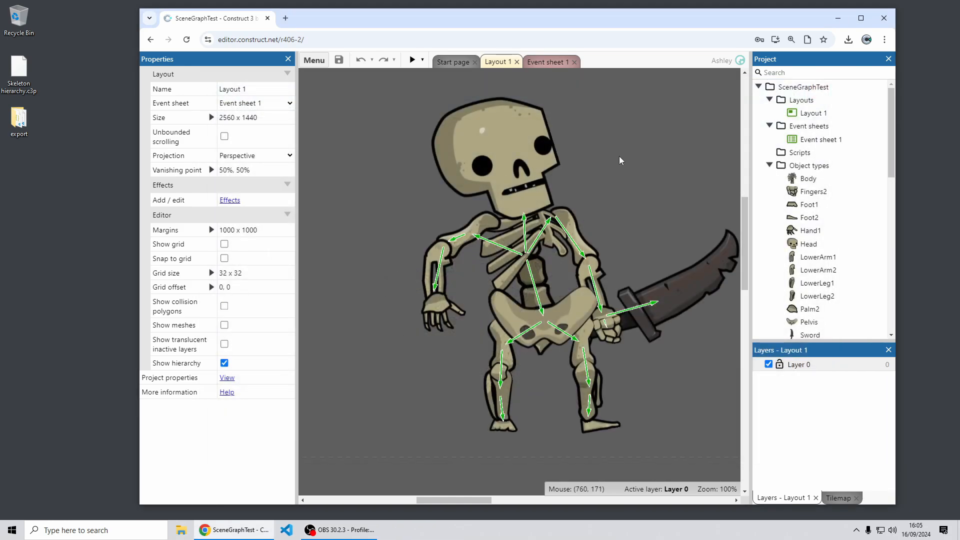
pyautogui.moveTo(455, 231)
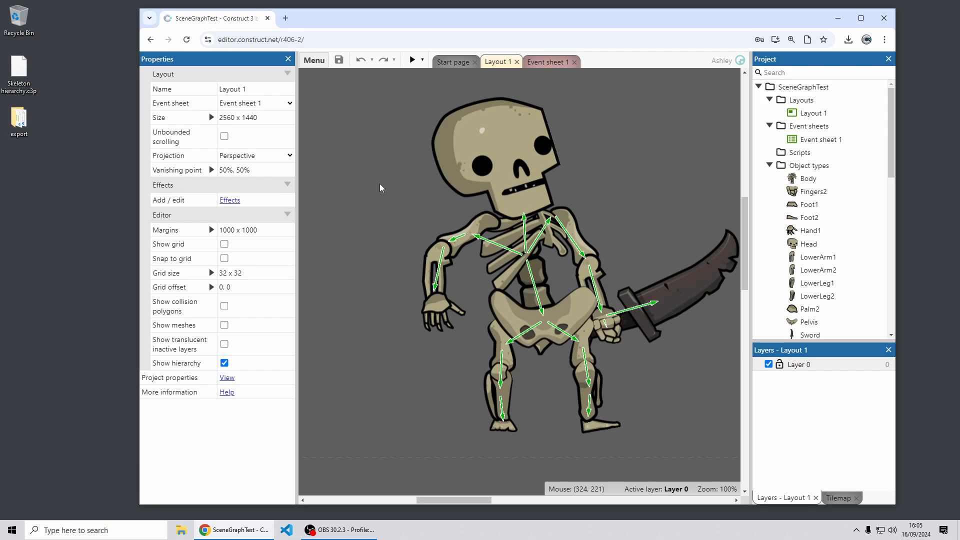
pyautogui.moveTo(313, 60)
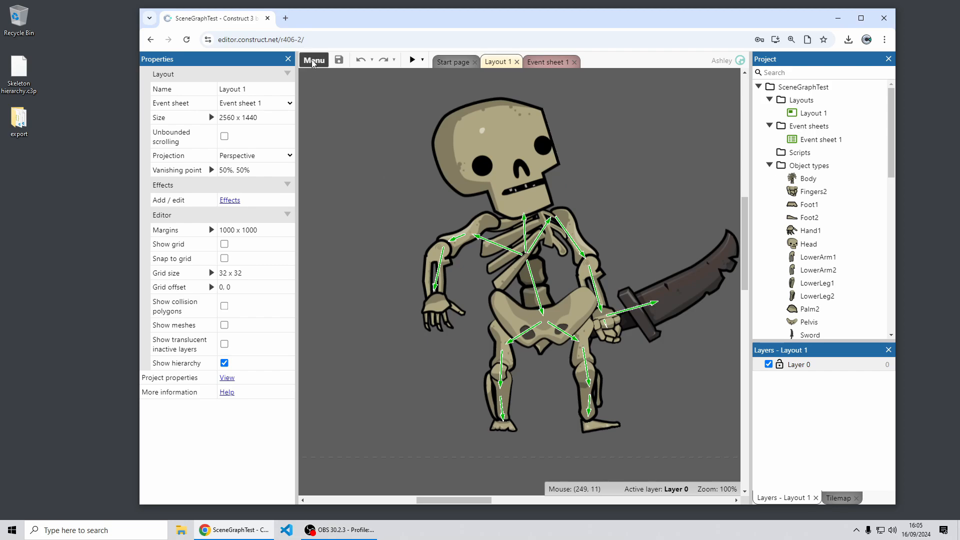
# Step: Show Layout 1's instances as a skeleton hierarchy, select Body, and inspect Foot1's options
pyautogui.click(313, 59)
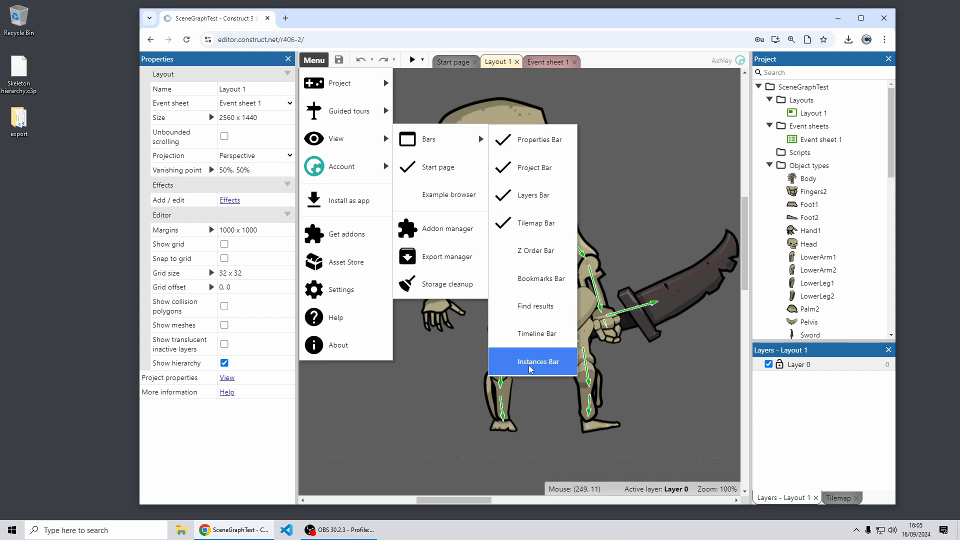
pyautogui.click(538, 361)
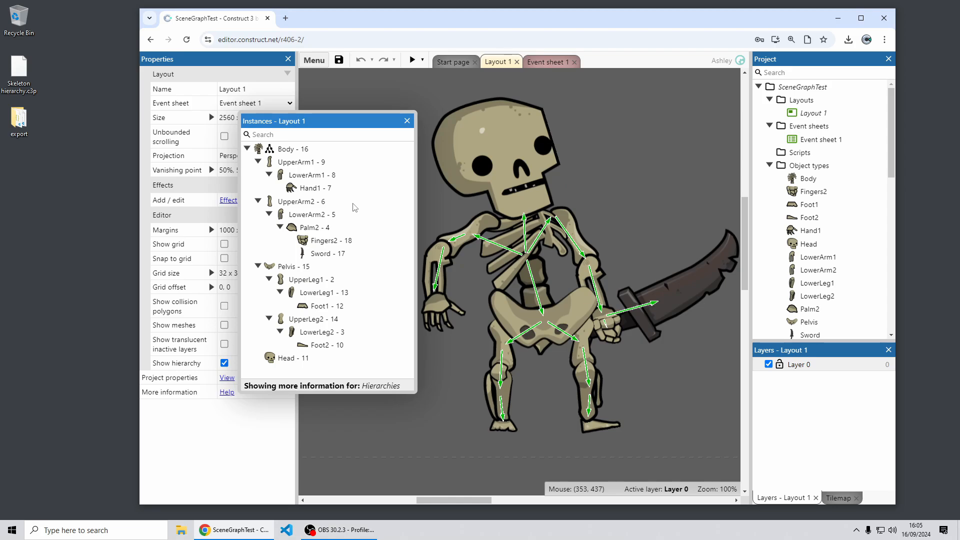
pyautogui.moveTo(529, 387)
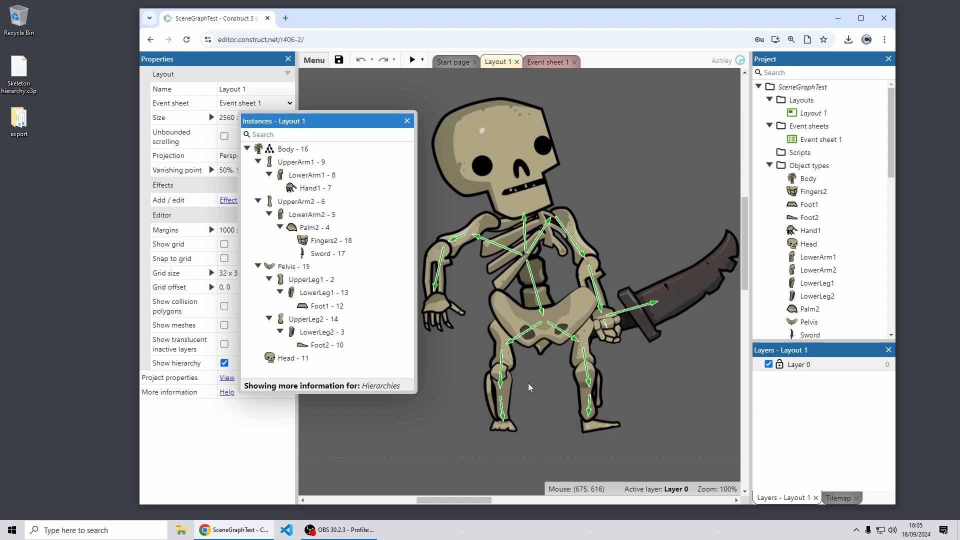
pyautogui.moveTo(308, 155)
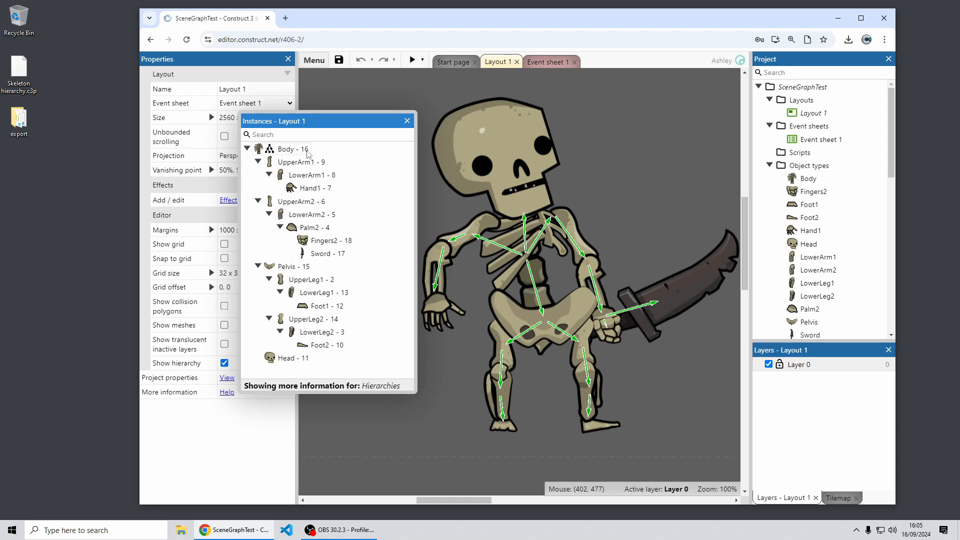
pyautogui.click(325, 253)
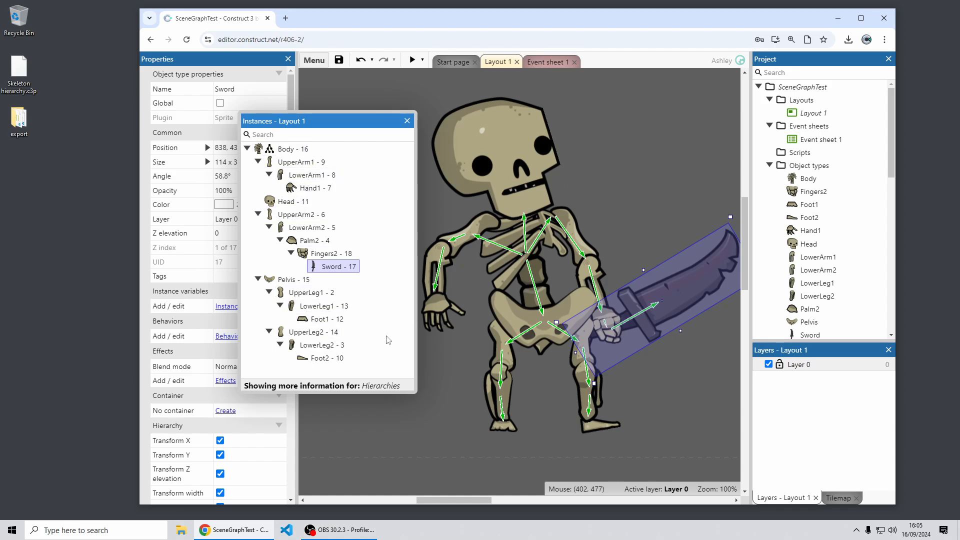
pyautogui.rightClick(322, 319)
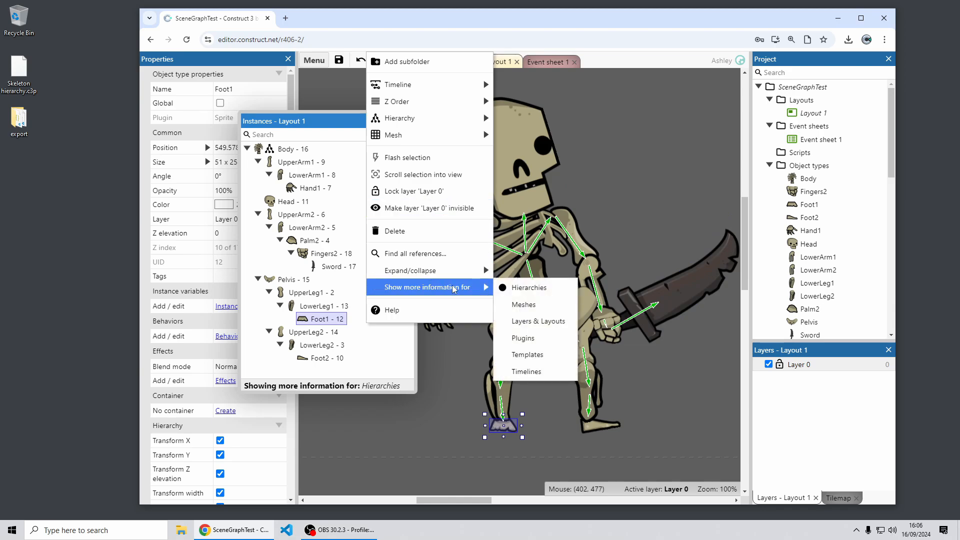
pyautogui.moveTo(535, 305)
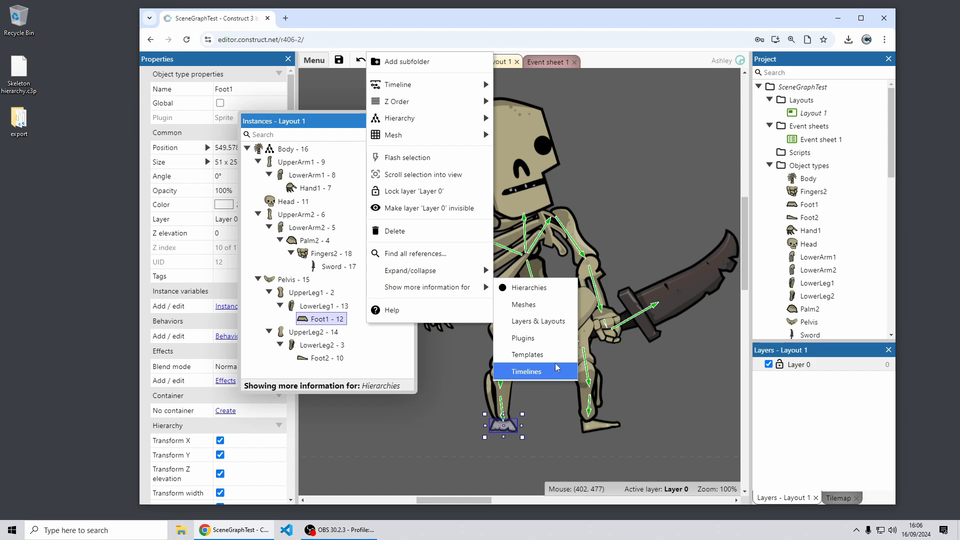
pyautogui.moveTo(556, 355)
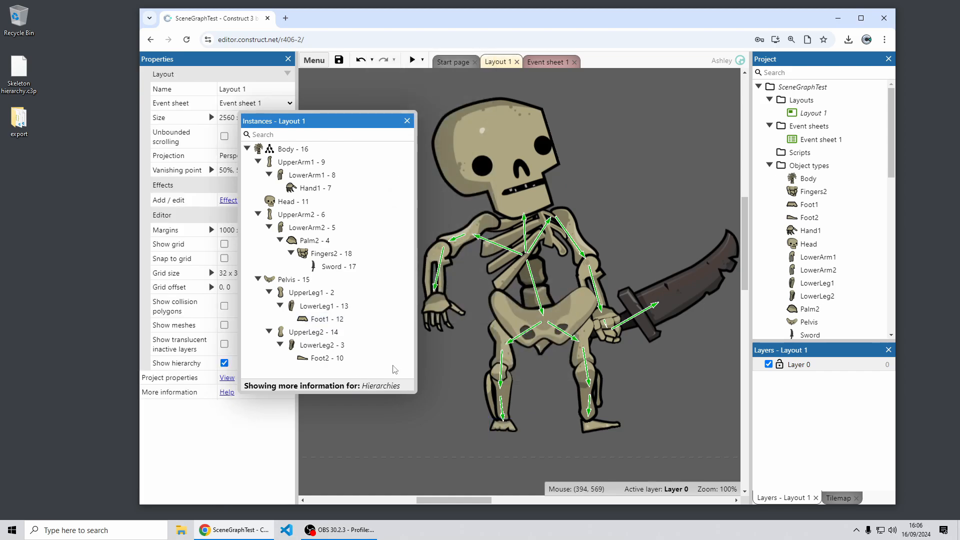
pyautogui.moveTo(421, 159)
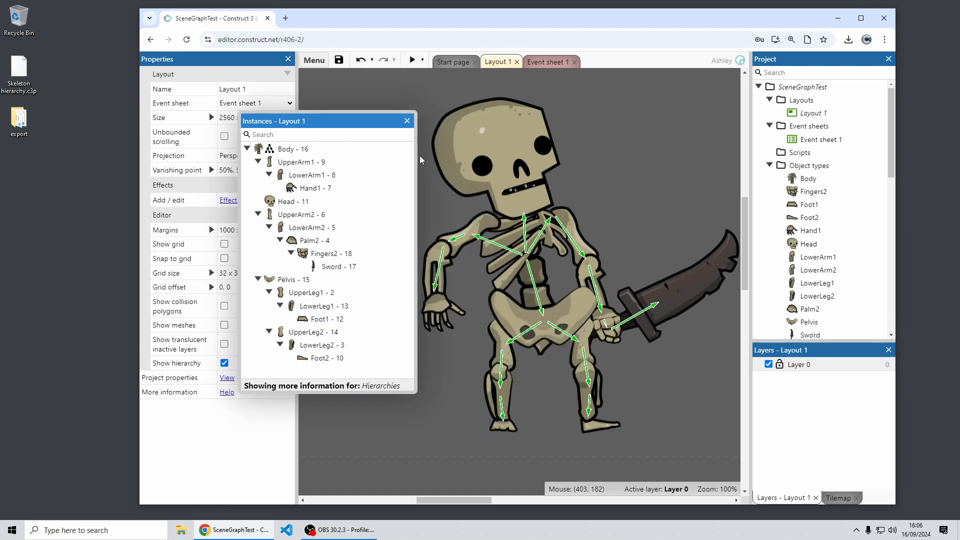
# Step: Close the Instances bar and tag LowerArm1 and UpperArm1 with 'arm'
pyautogui.click(406, 121)
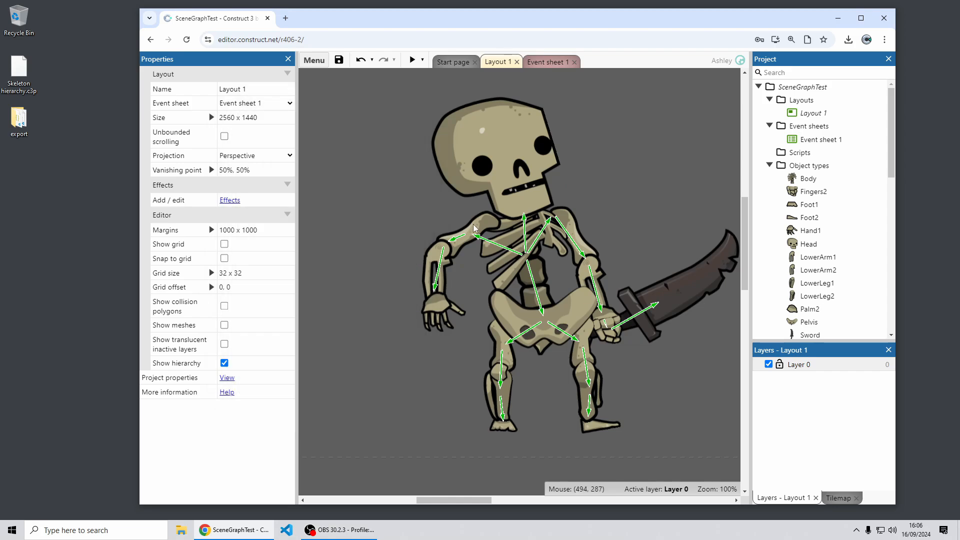
pyautogui.click(437, 273)
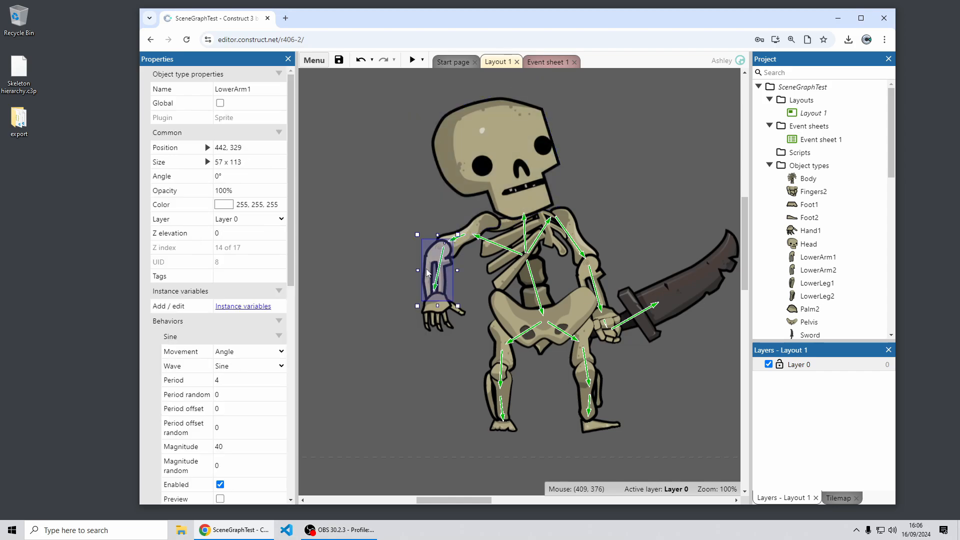
pyautogui.click(249, 276)
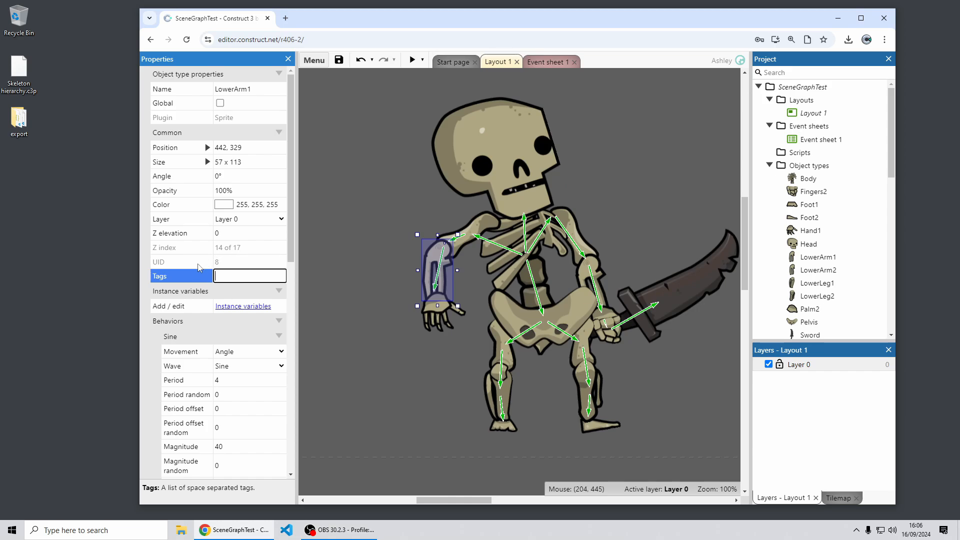
pyautogui.scroll(-3)
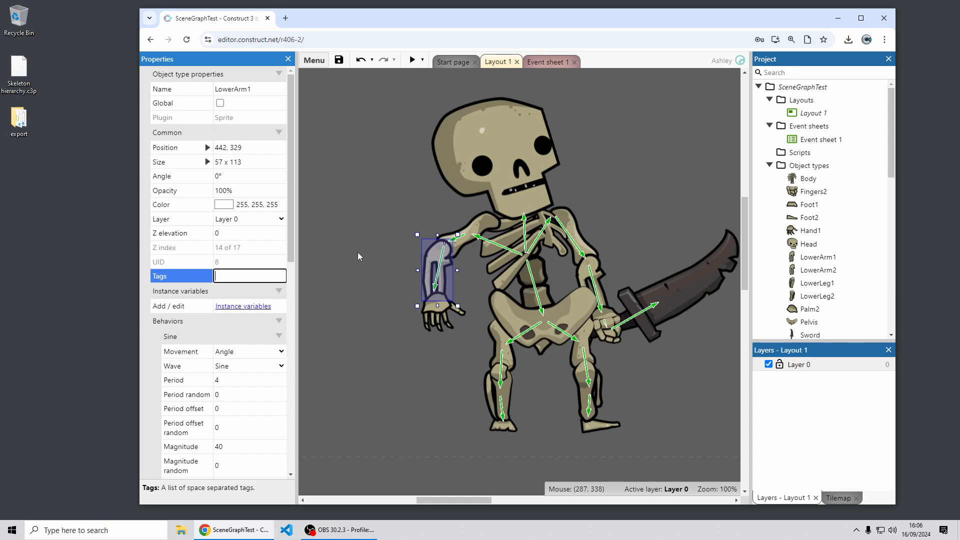
pyautogui.write('arm')
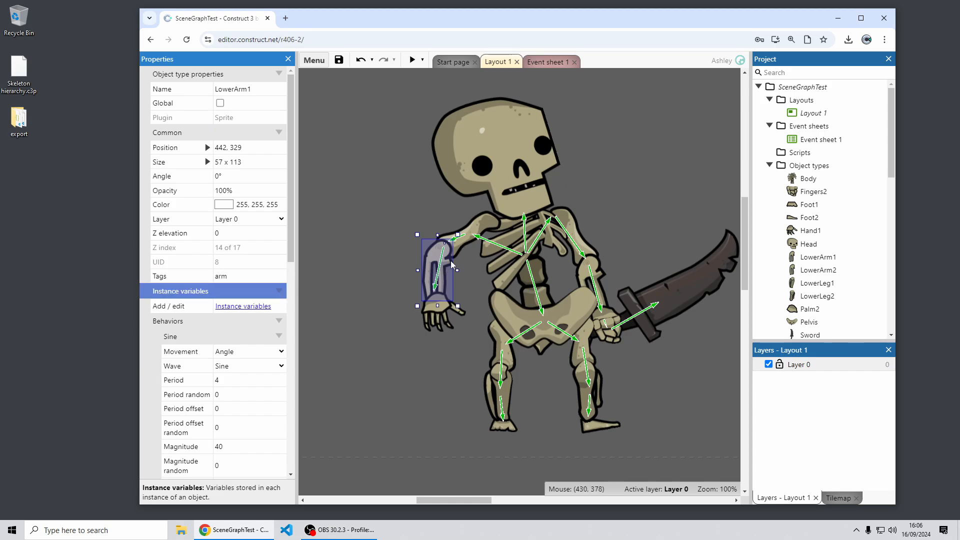
pyautogui.click(471, 227)
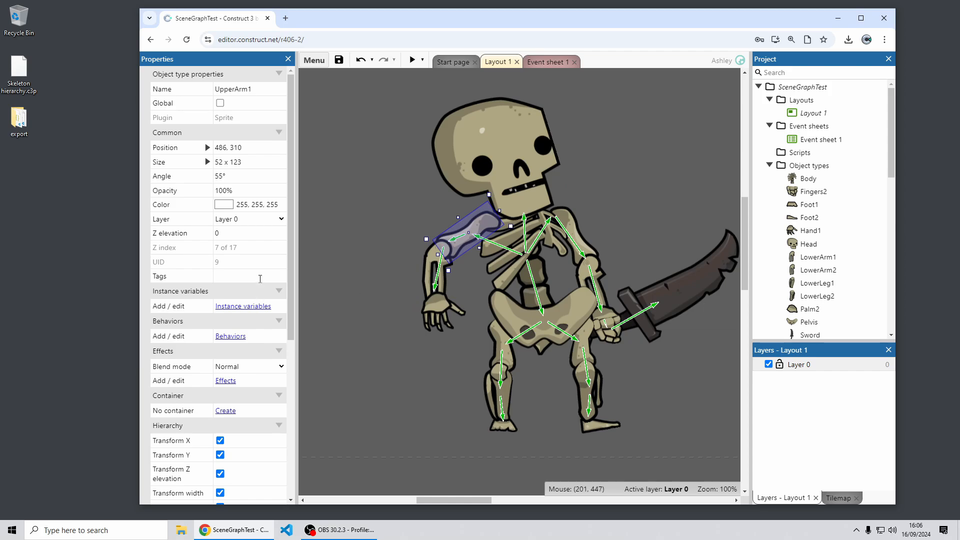
pyautogui.write('arm')
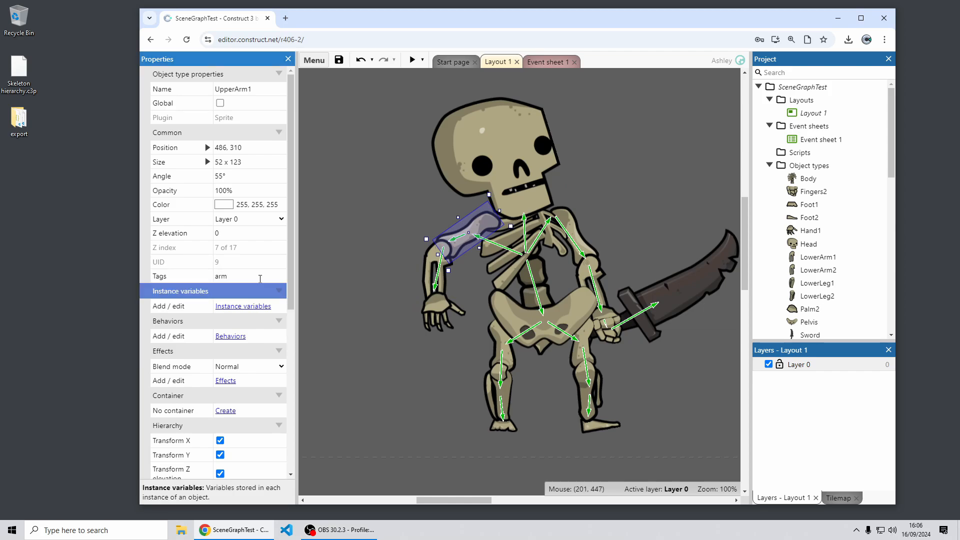
pyautogui.moveTo(505, 398)
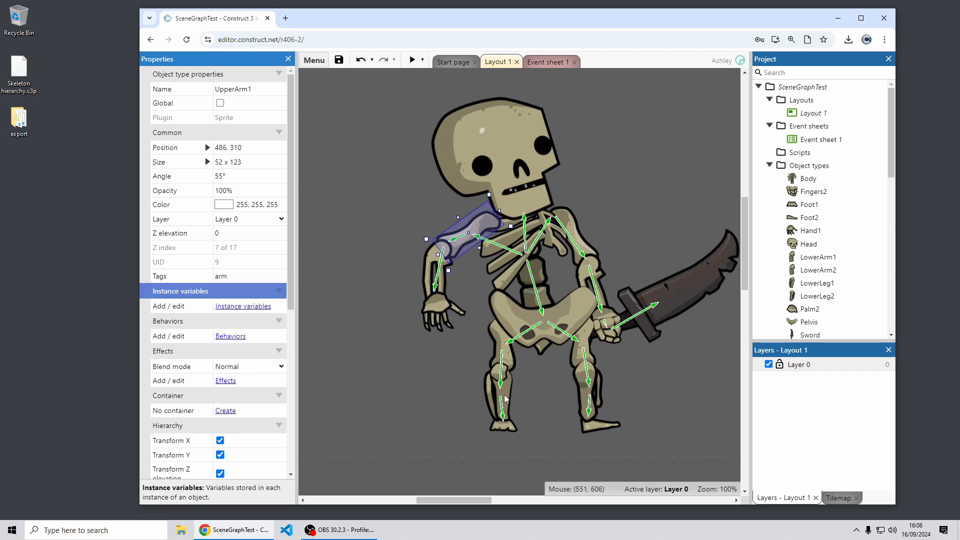
# Step: Tag the LowerLeg1 piece with 'leg'
pyautogui.click(505, 398)
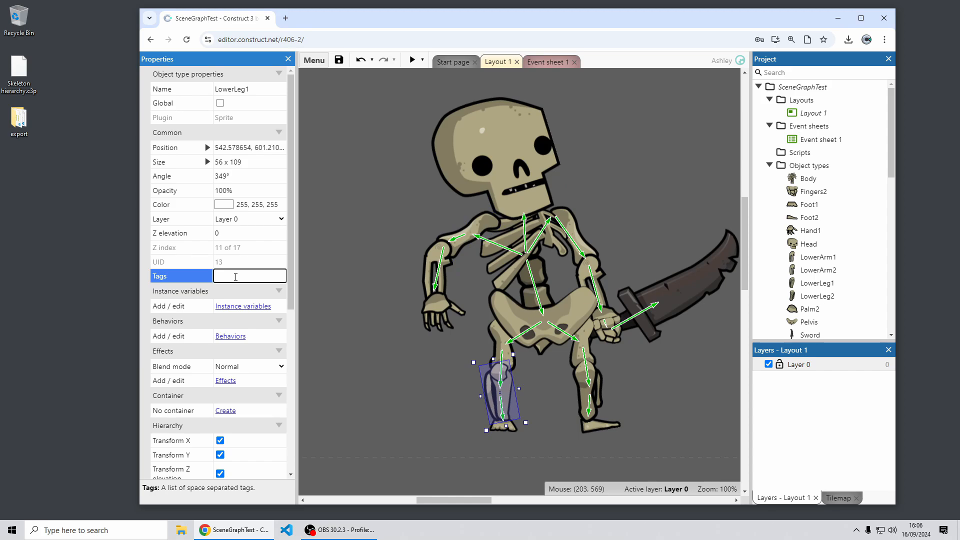
pyautogui.write('leg')
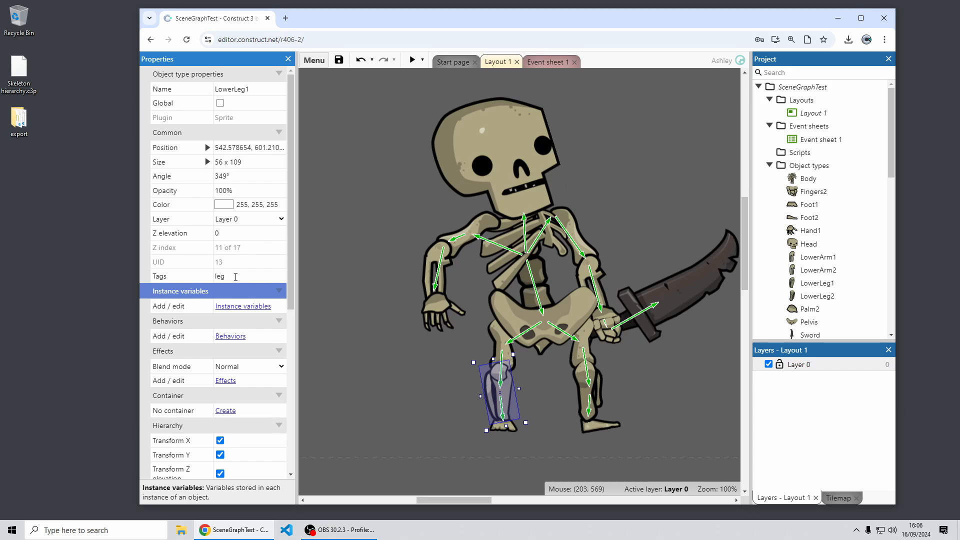
pyautogui.click(547, 62)
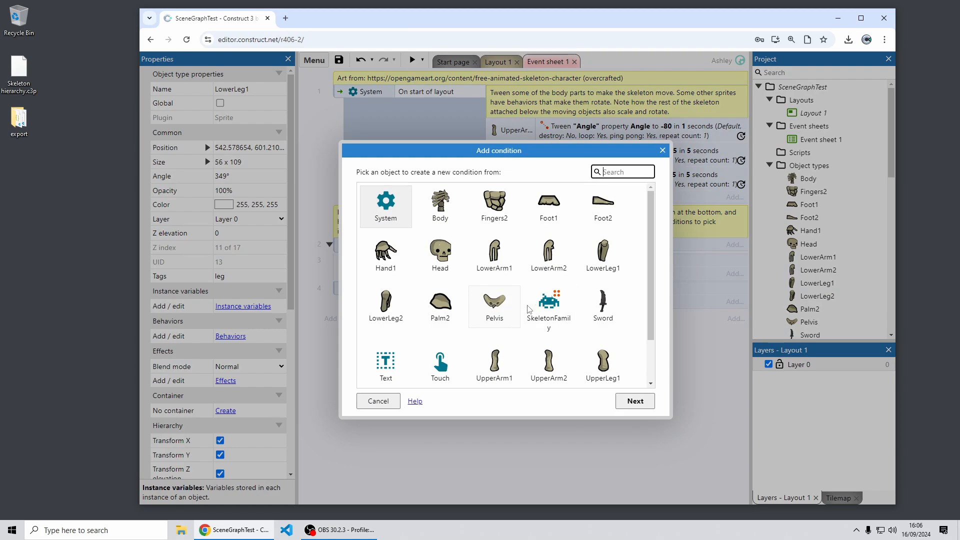
# Step: Add a SkeletonFamily 'Has tags' condition testing for the 'arm' tag
pyautogui.doubleClick(548, 307)
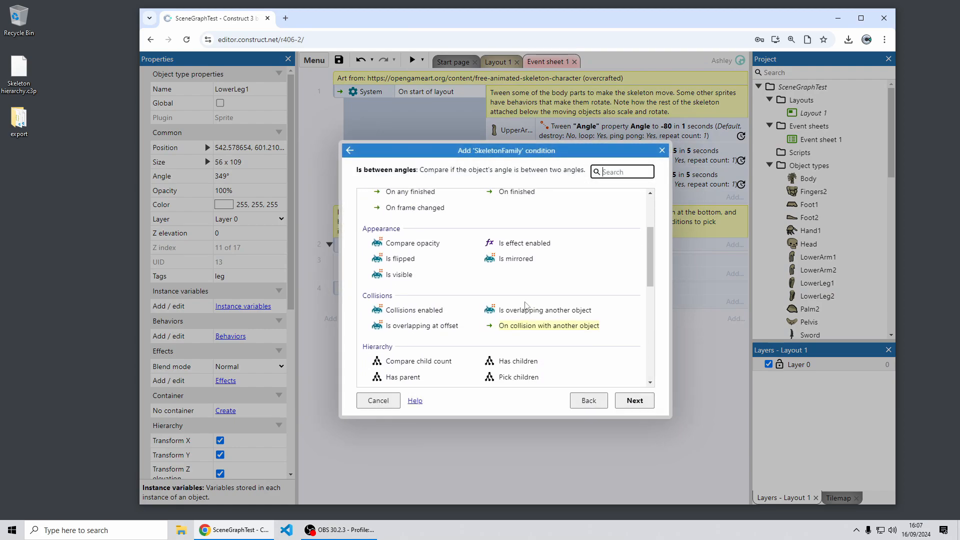
pyautogui.scroll(-3)
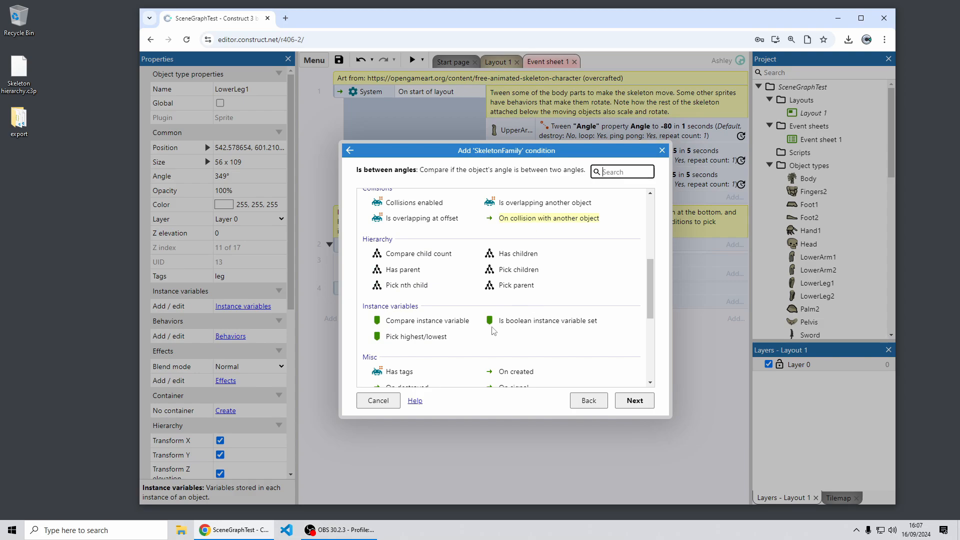
pyautogui.click(399, 371)
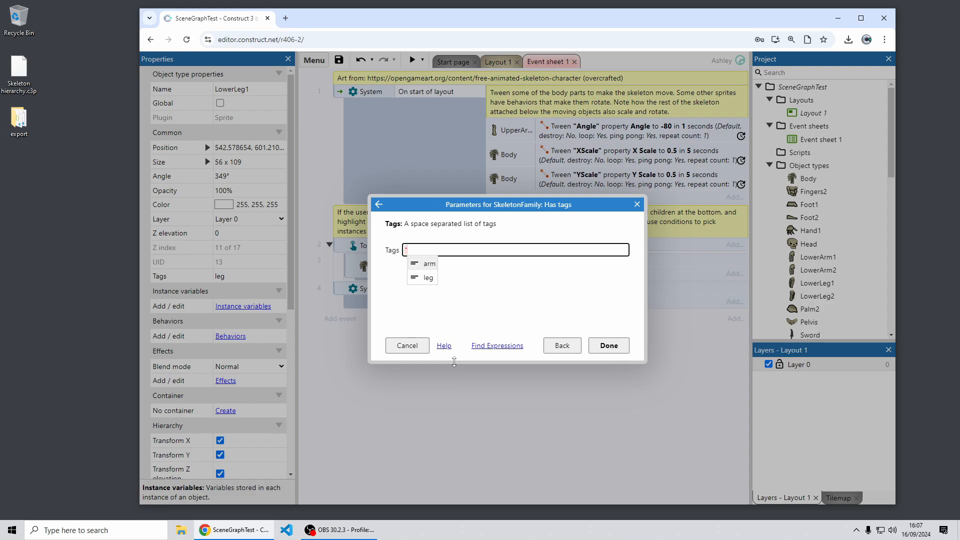
pyautogui.click(428, 264)
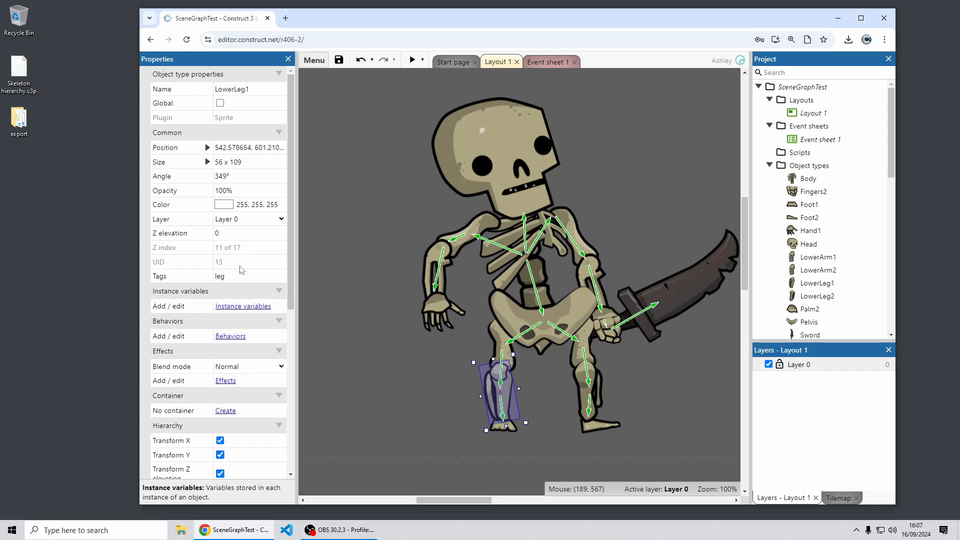
pyautogui.moveTo(246, 279)
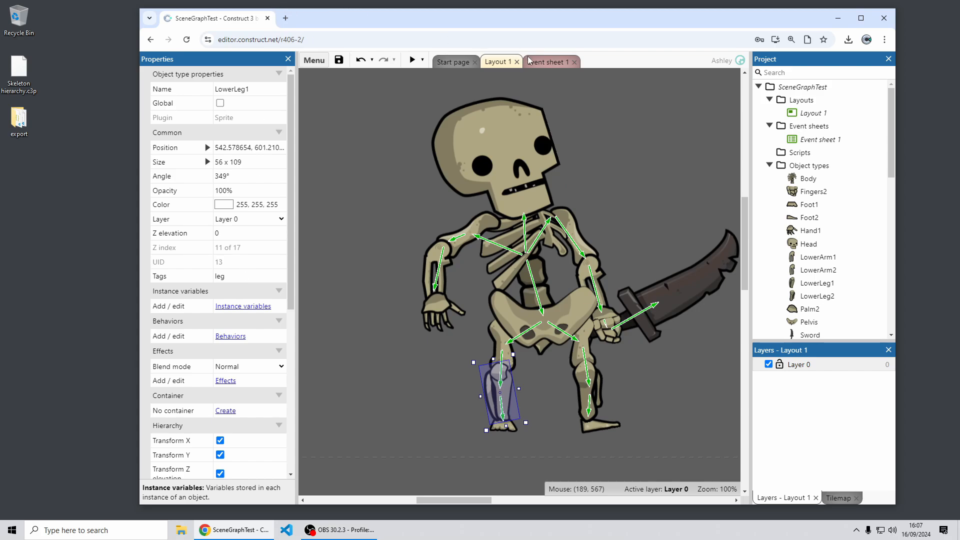
# Step: Browse Head's Signal and Wait for signal actions on event 1 without adding one
pyautogui.click(547, 61)
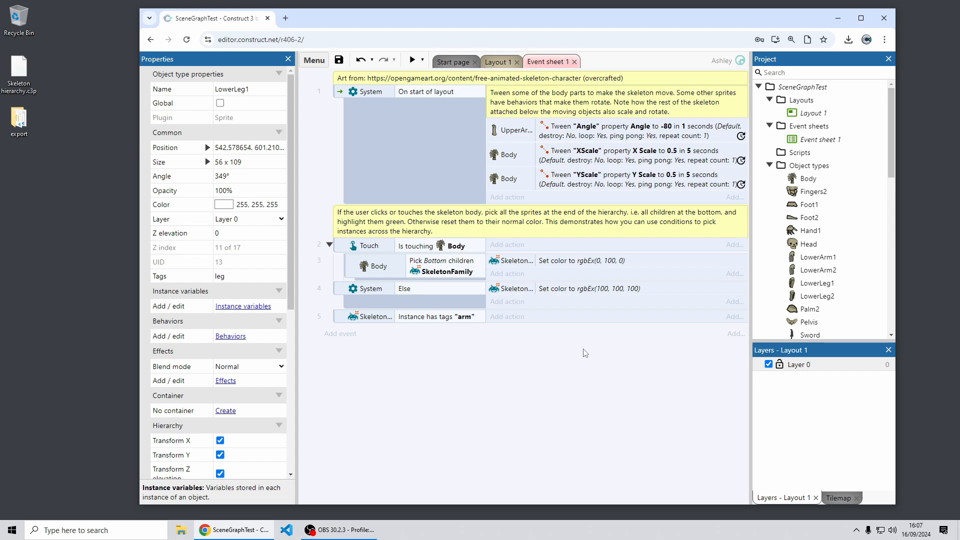
pyautogui.moveTo(508, 197)
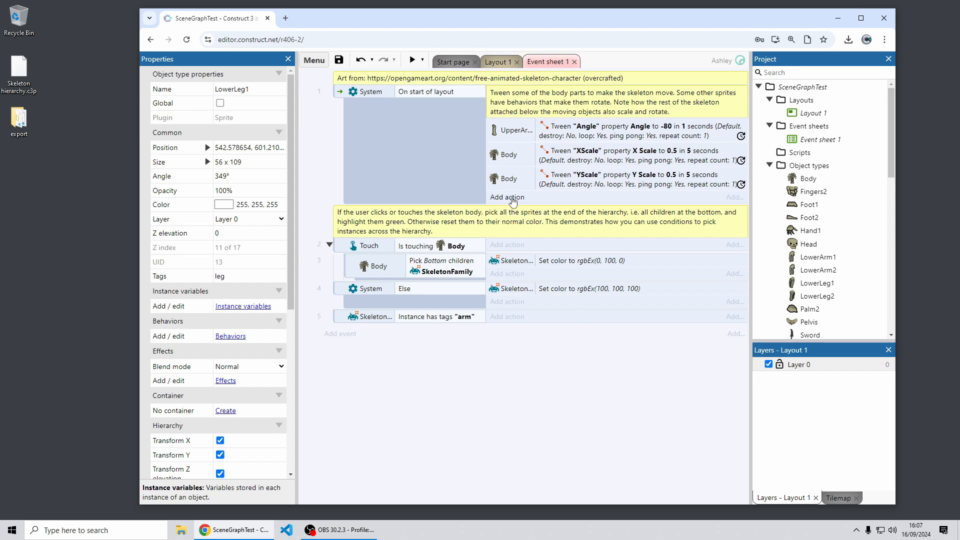
pyautogui.click(506, 197)
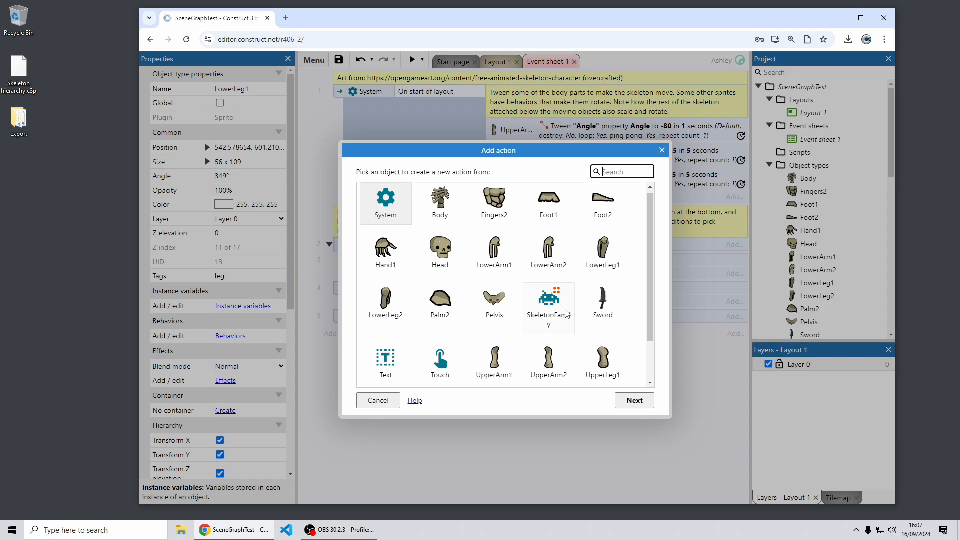
pyautogui.moveTo(440, 251)
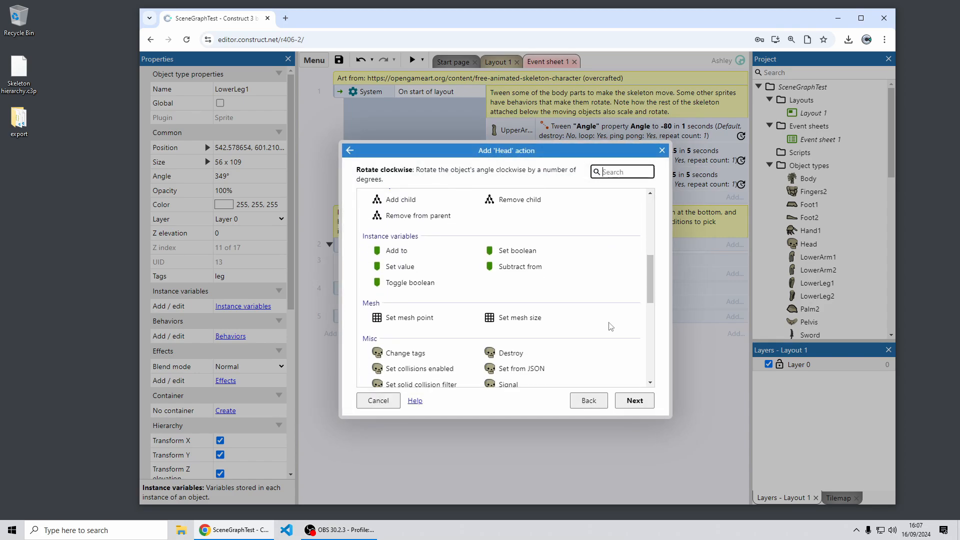
pyautogui.scroll(-3)
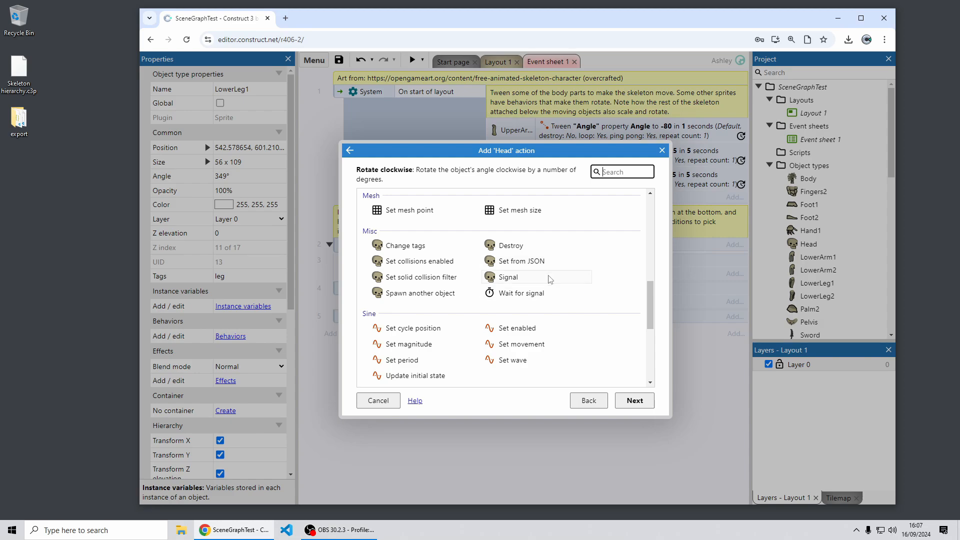
pyautogui.click(508, 277)
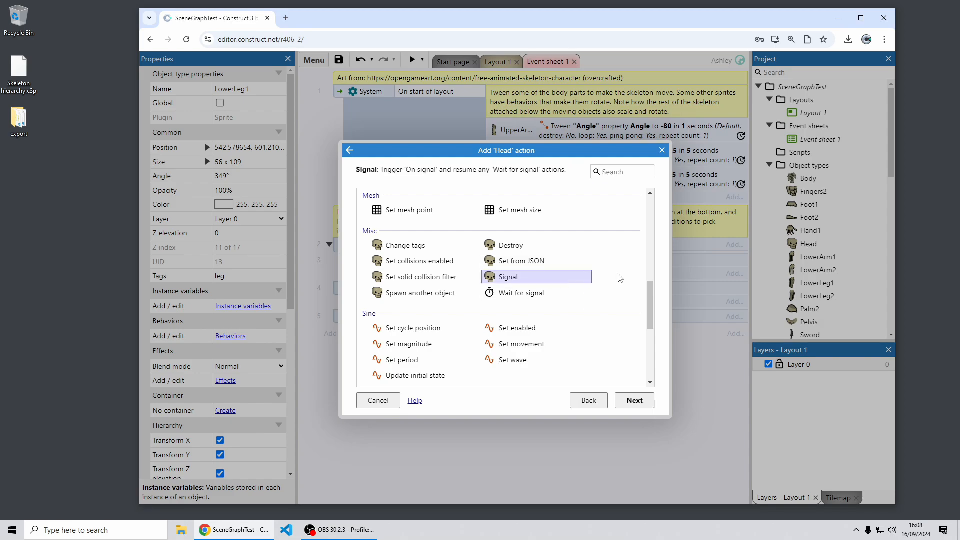
pyautogui.moveTo(554, 277)
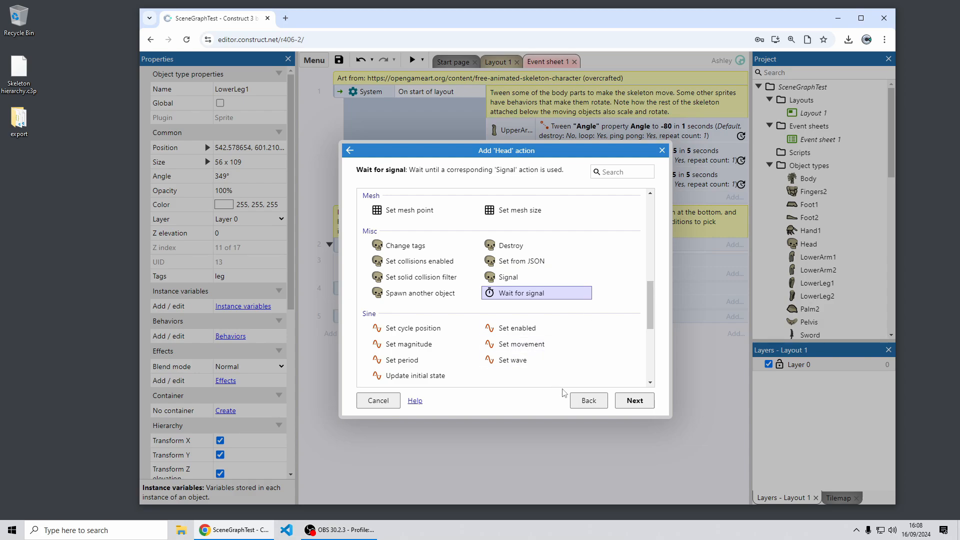
pyautogui.click(350, 151)
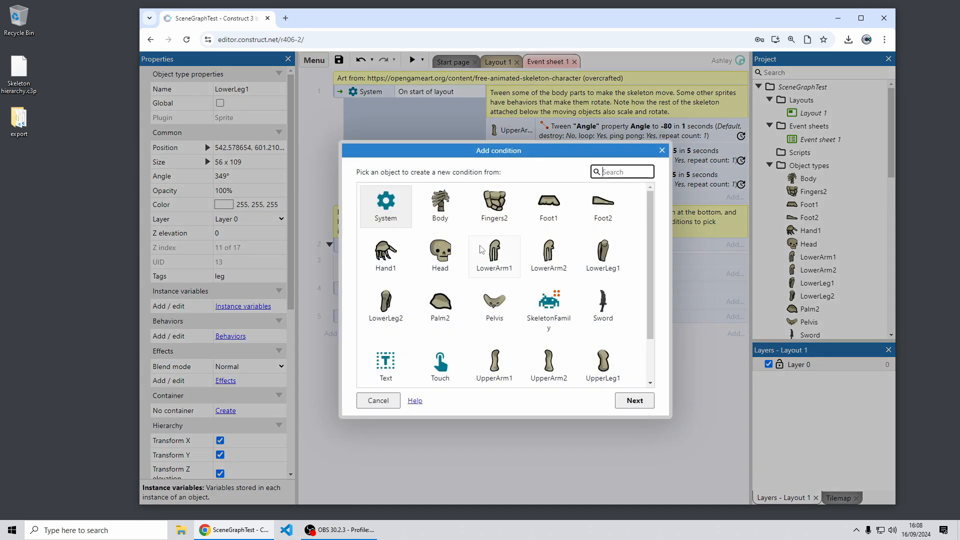
# Step: Add a Head 'On signal' trigger event with an empty tag
pyautogui.doubleClick(440, 256)
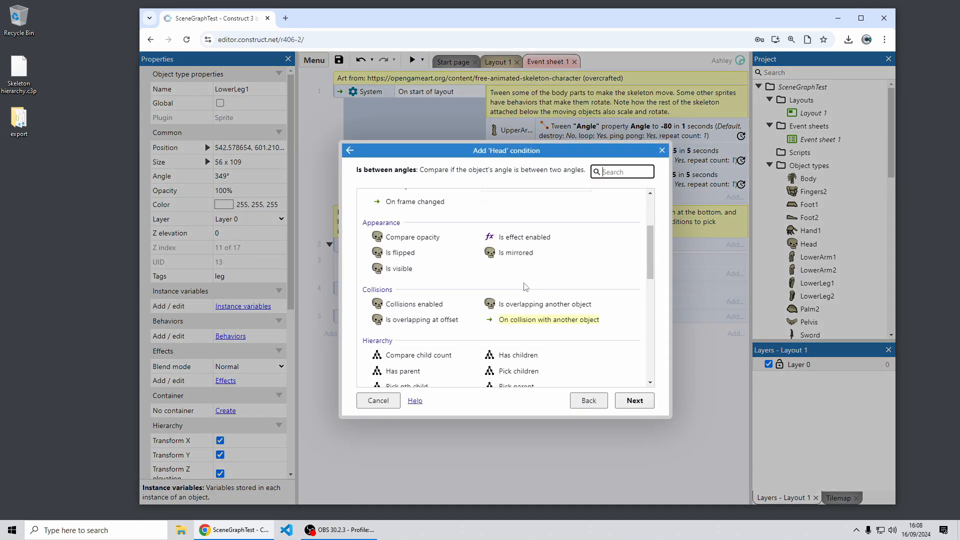
pyautogui.scroll(-3)
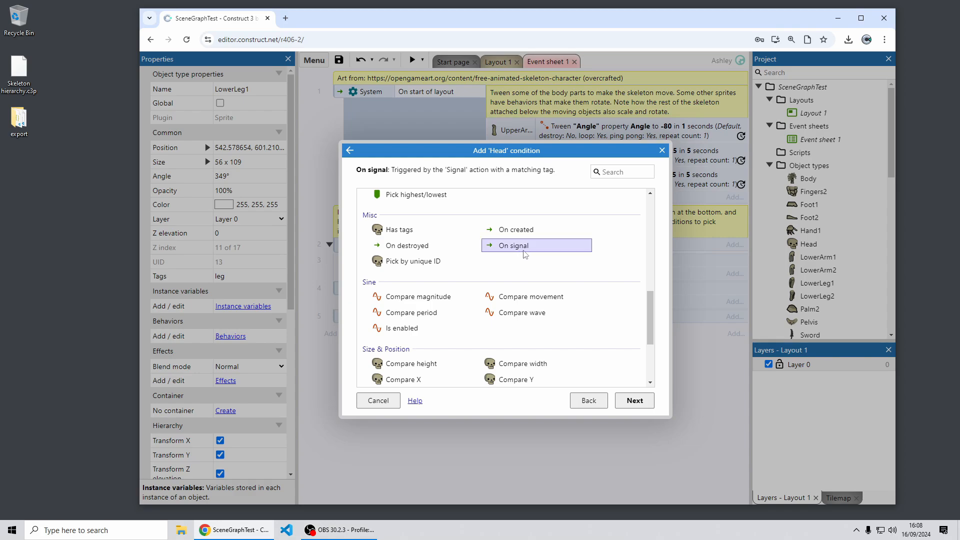
pyautogui.click(634, 401)
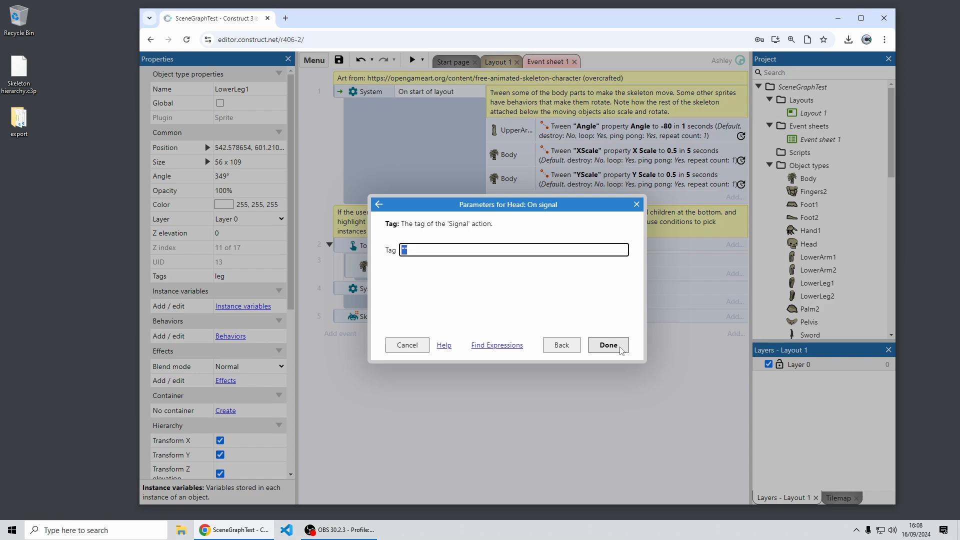
pyautogui.click(607, 344)
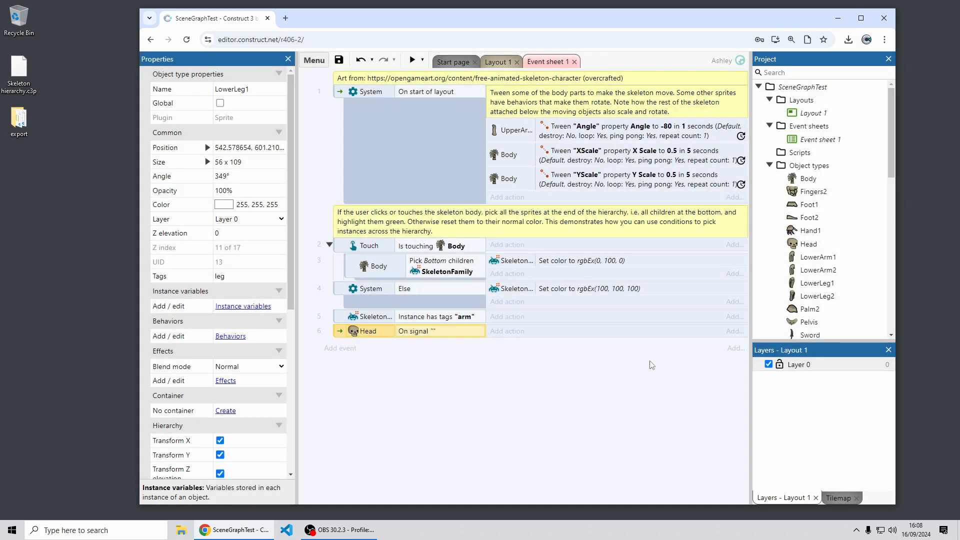
pyautogui.rightClick(803, 87)
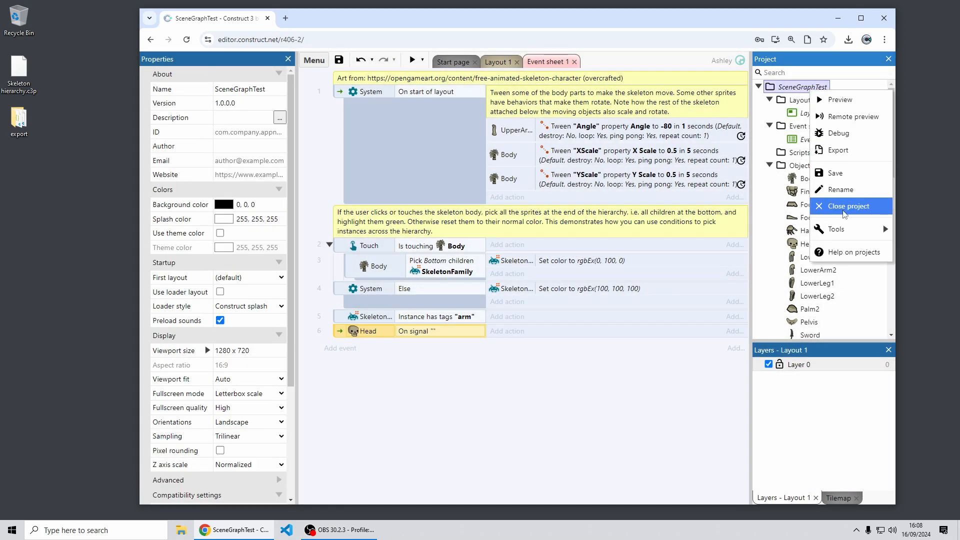
# Step: Close SceneGraphTest and search examples for 'flowchart' to open the questionnaire example
pyautogui.click(848, 205)
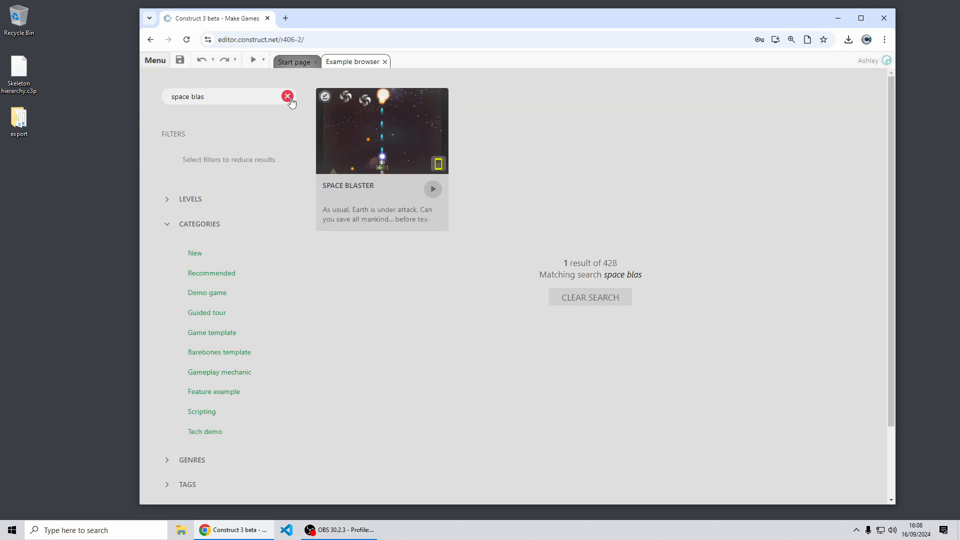
pyautogui.write('flow')
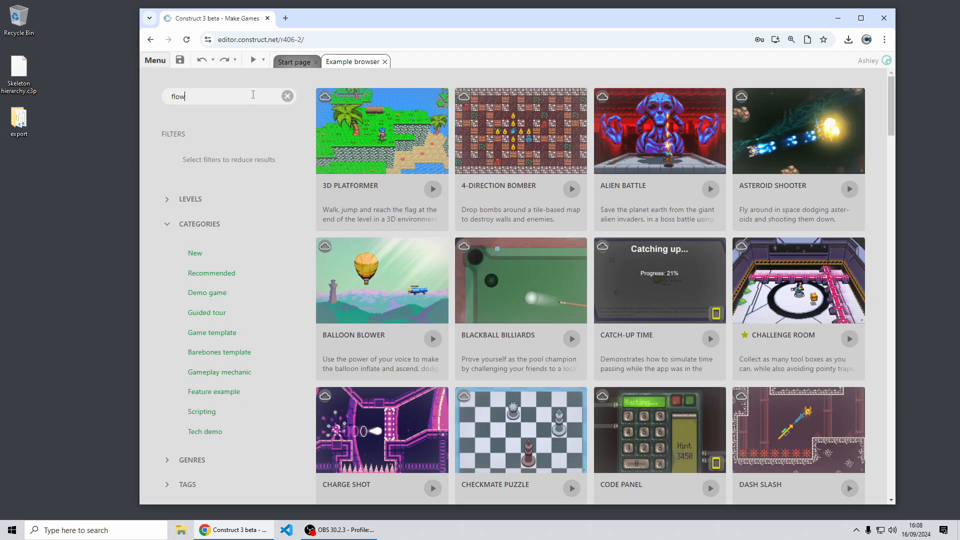
pyautogui.write('chart')
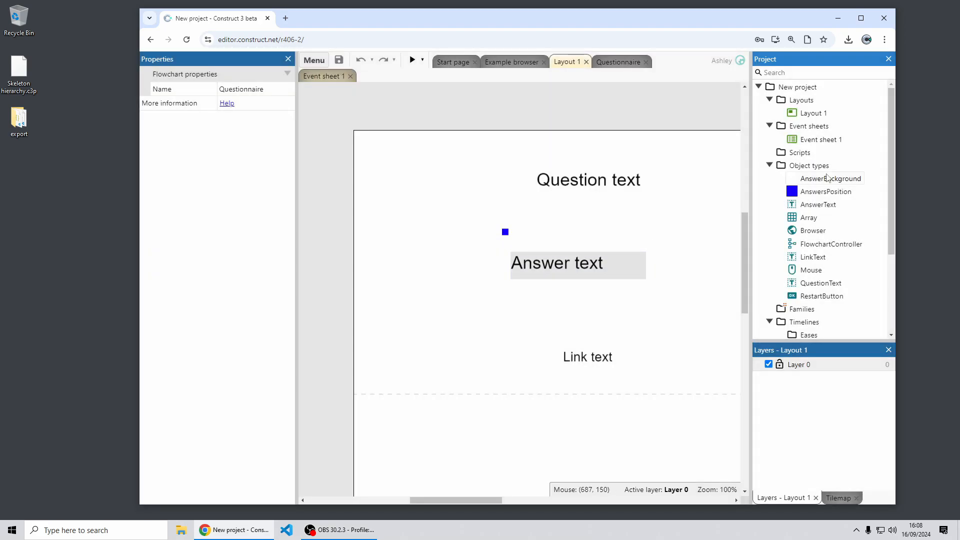
# Step: Open the Questionnaire flowchart and bring up its node options on empty space
pyautogui.click(618, 61)
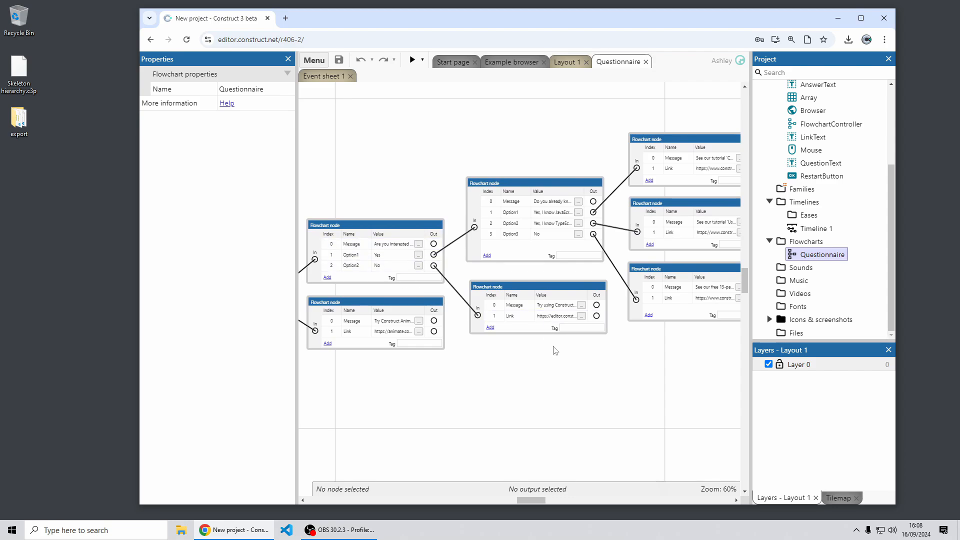
pyautogui.moveTo(561, 344)
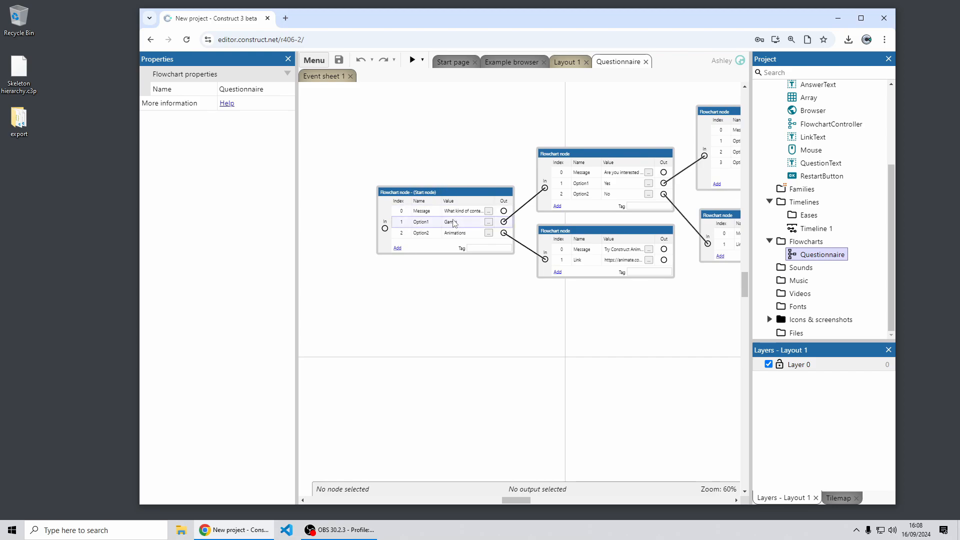
pyautogui.rightClick(470, 312)
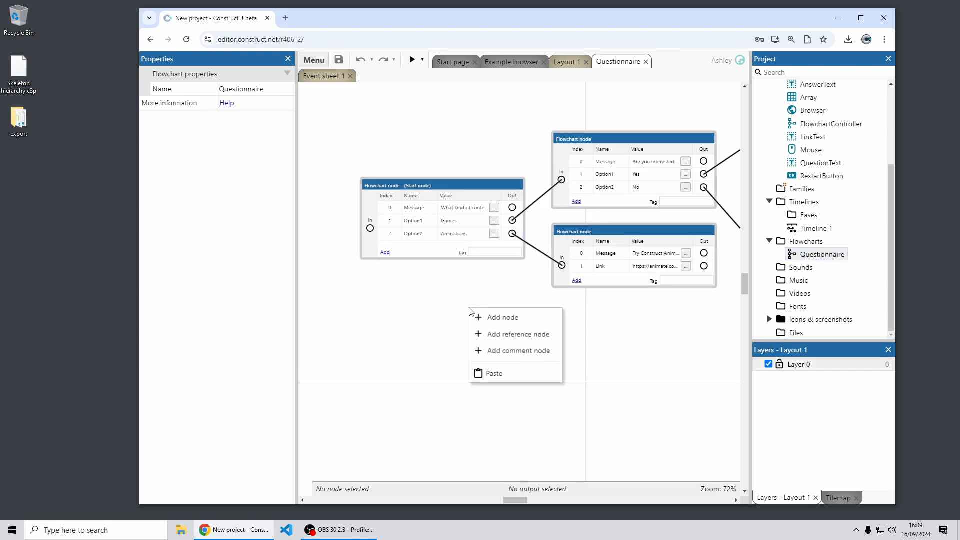
# Step: Add a 'Hello world!' comment node below the flowchart's start node
pyautogui.click(520, 351)
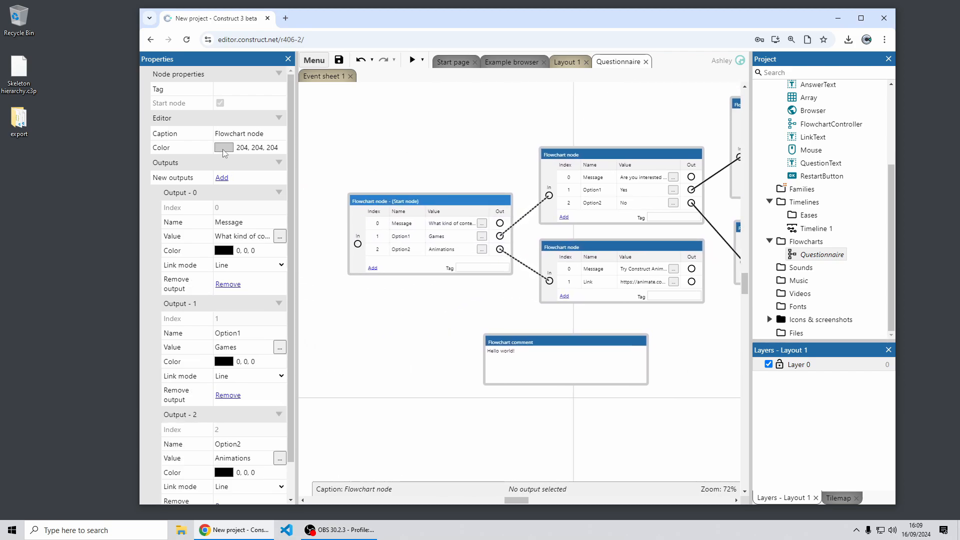
pyautogui.click(224, 147)
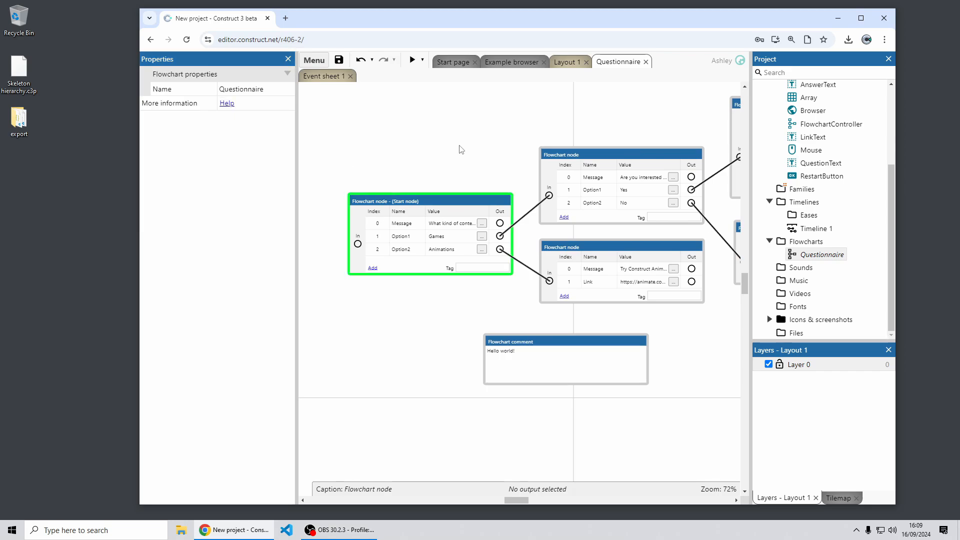
pyautogui.moveTo(453, 175)
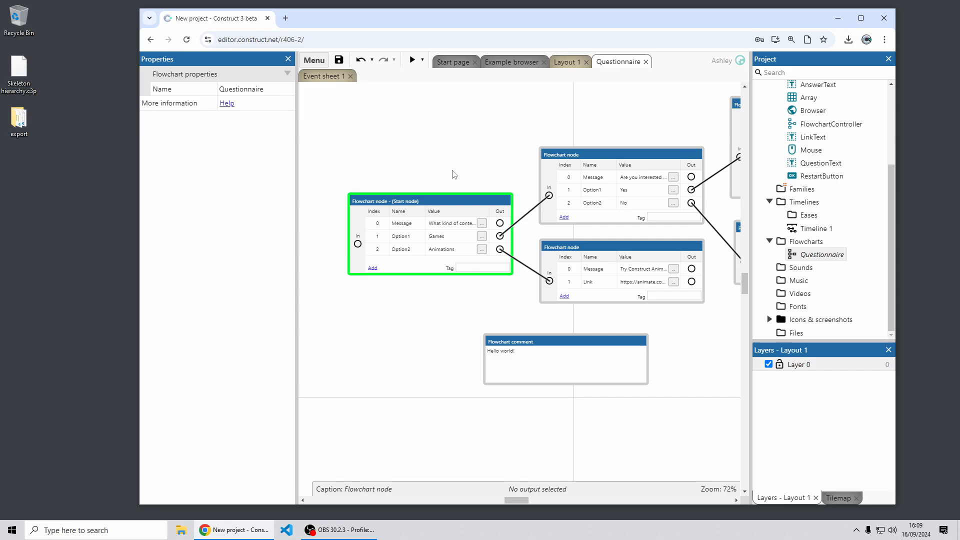
pyautogui.moveTo(464, 166)
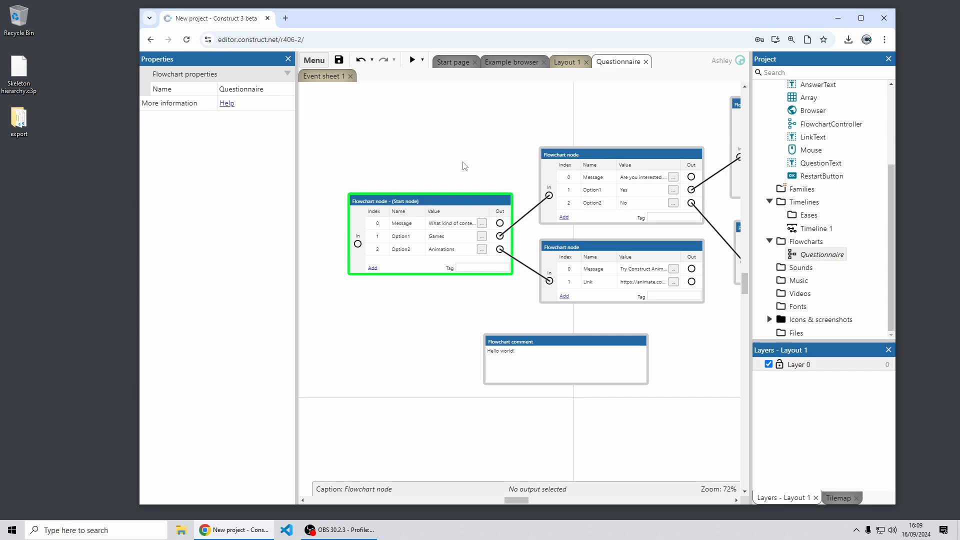
pyautogui.moveTo(607, 197)
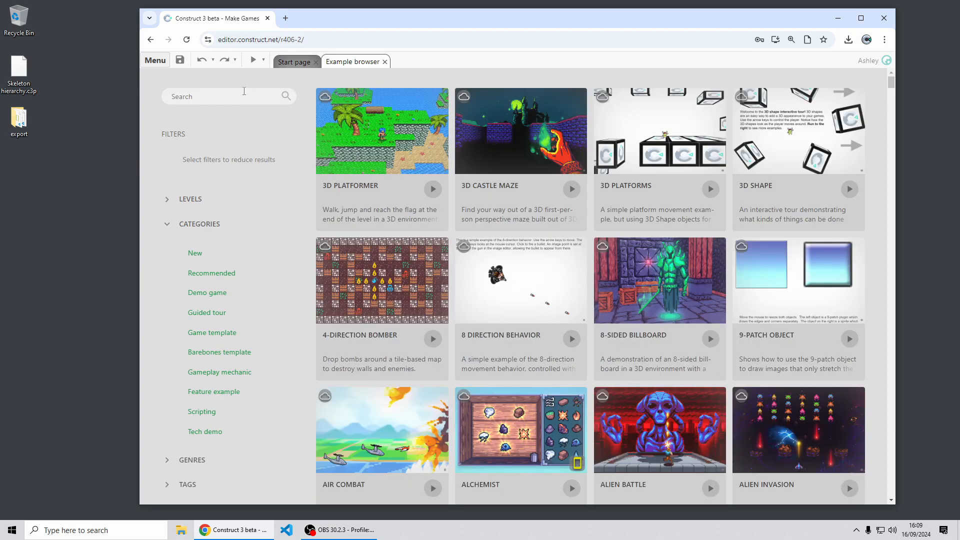
# Step: Search the example browser for 'space' to open Space Blaster
pyautogui.write('space')
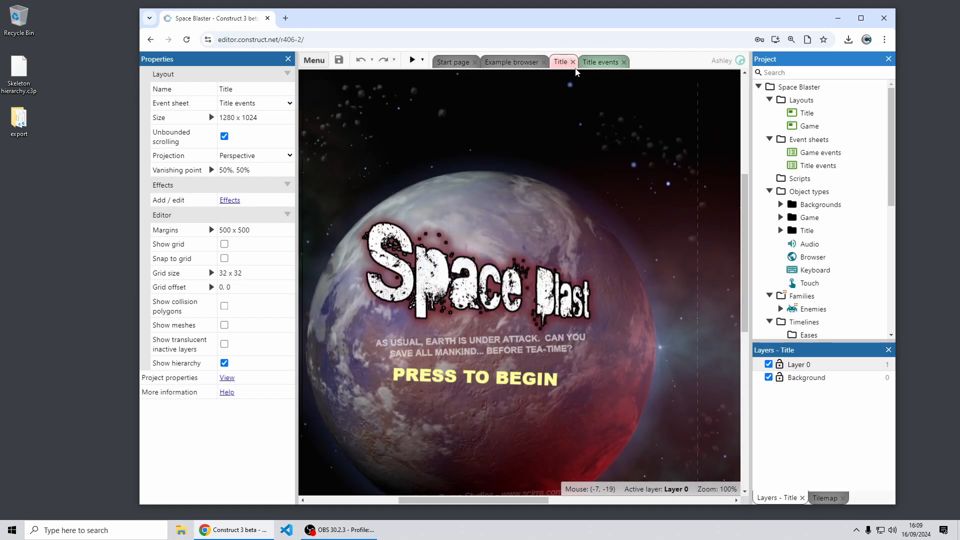
pyautogui.moveTo(503, 234)
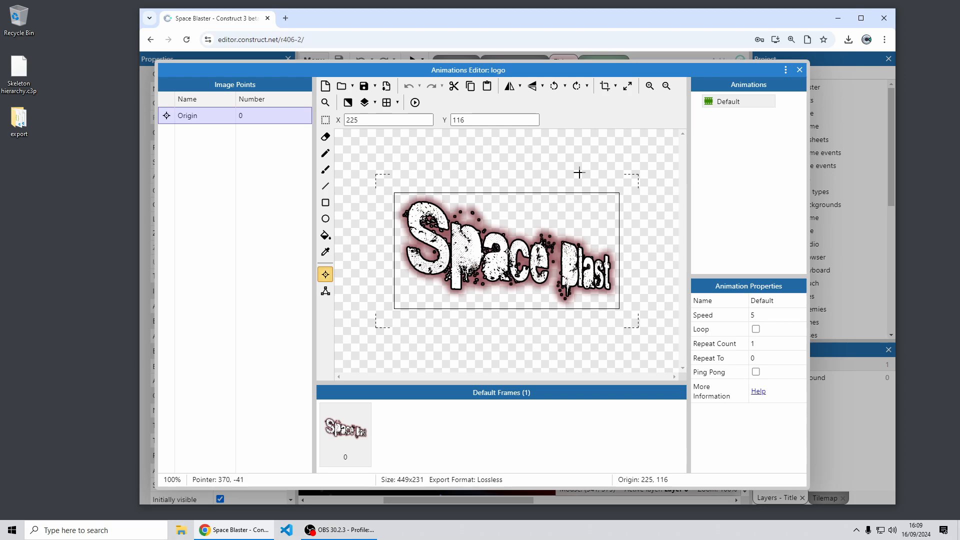
pyautogui.moveTo(512, 161)
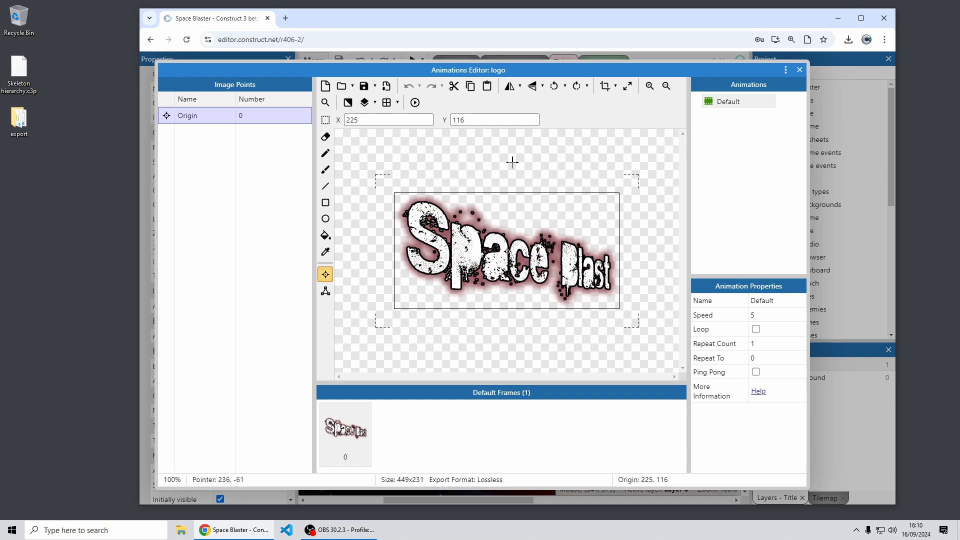
pyautogui.moveTo(477, 166)
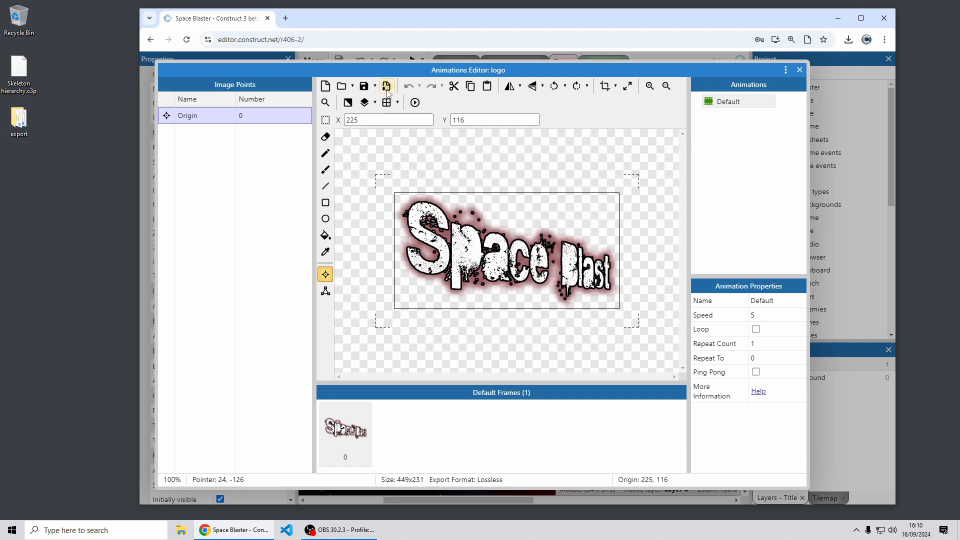
pyautogui.moveTo(387, 85)
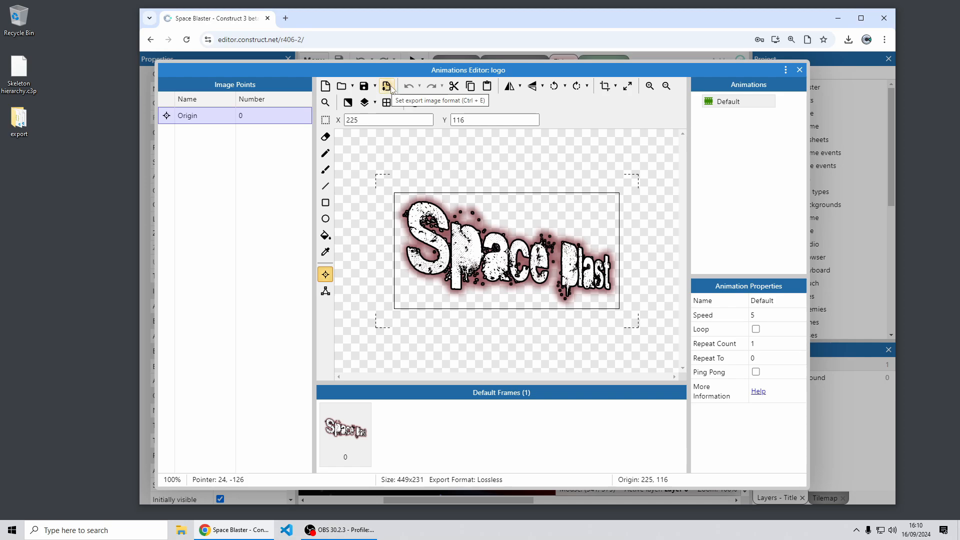
# Step: Open the logo's Image Format dialog showing Lossless and Lossy choices
pyautogui.click(388, 86)
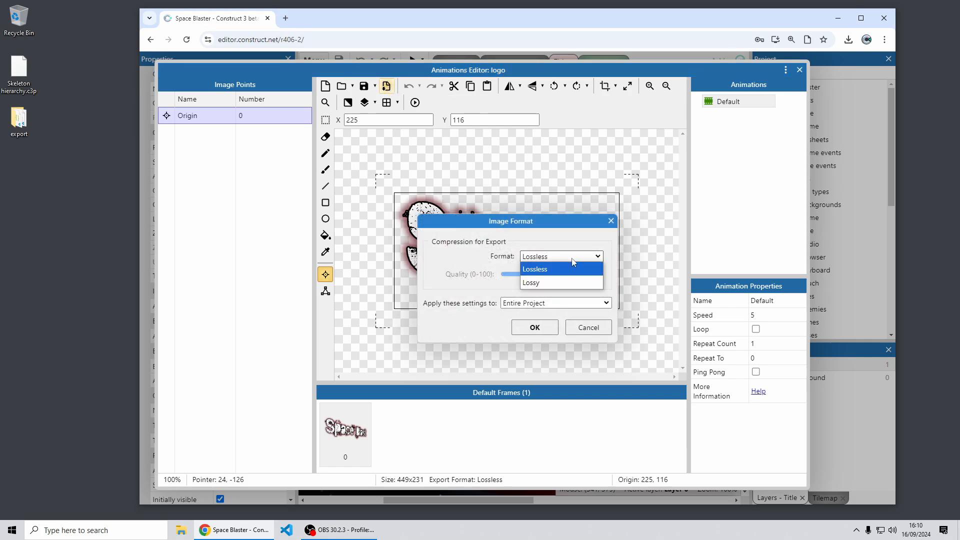
# Step: Apply lossy quality-75 compression to the entire Space Blaster project and close the logo editor
pyautogui.click(531, 282)
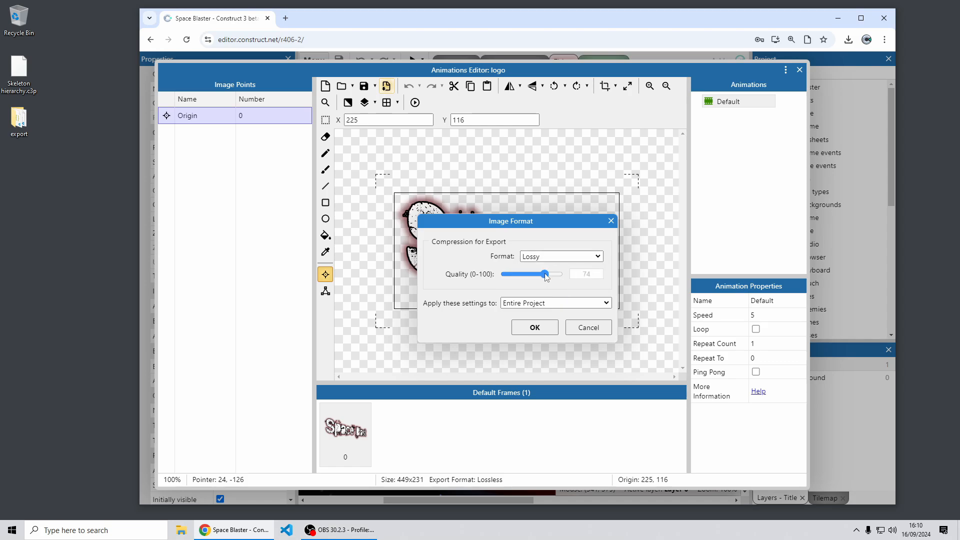
pyautogui.click(555, 303)
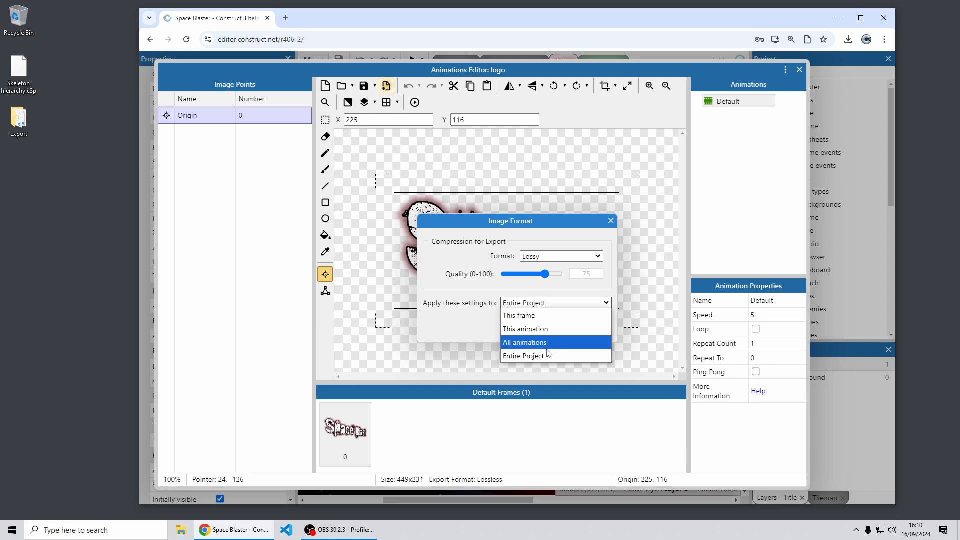
pyautogui.click(524, 355)
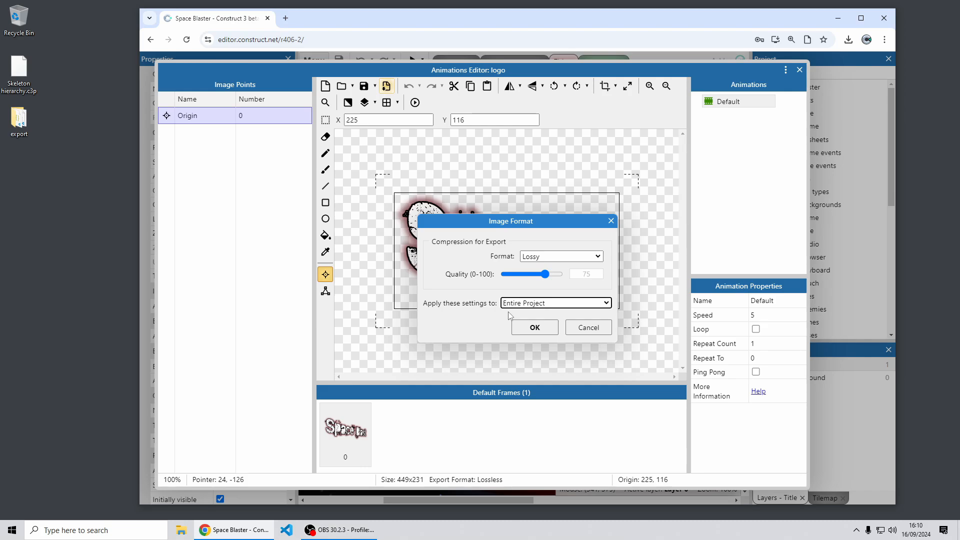
pyautogui.click(534, 327)
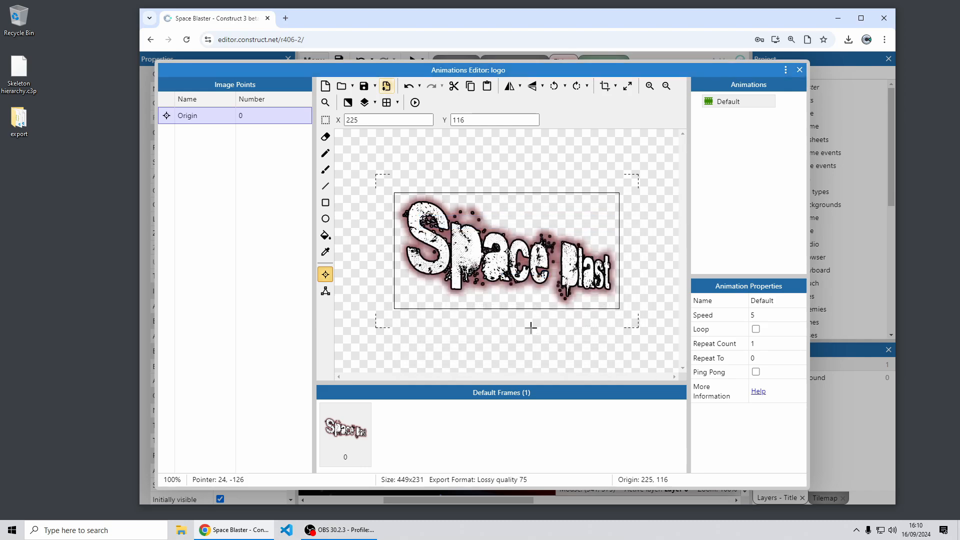
pyautogui.click(799, 70)
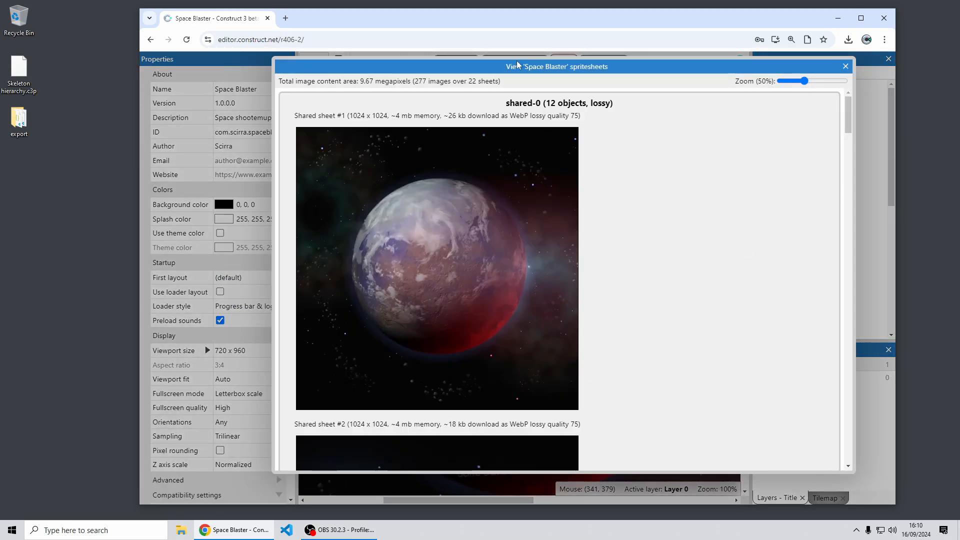
# Step: Scroll through the lossy WebP sprite sheets in the viewer, then close it
pyautogui.scroll(-3)
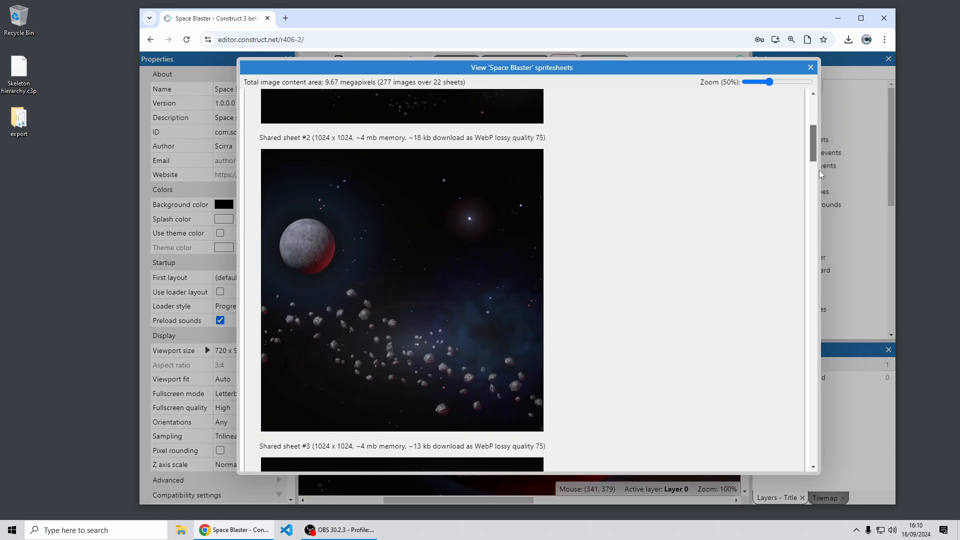
pyautogui.scroll(-3)
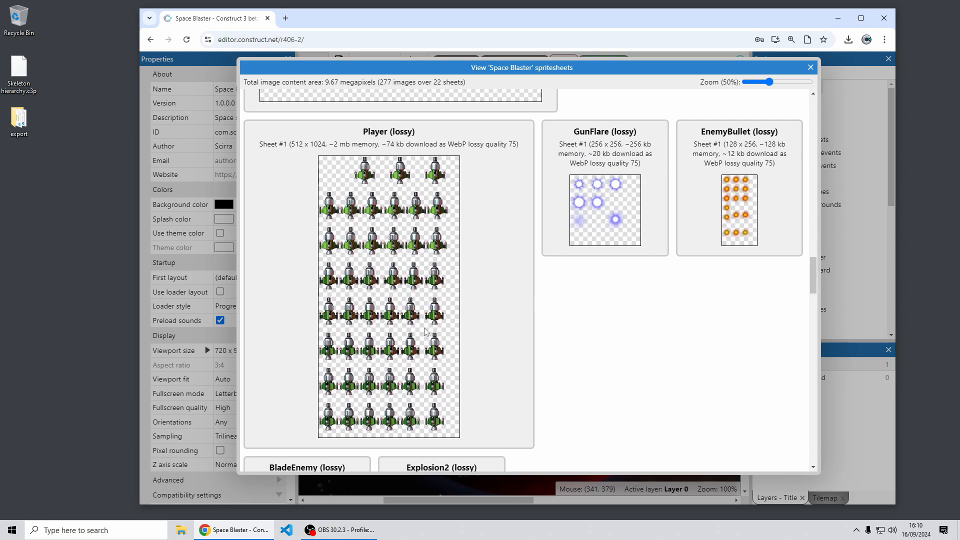
pyautogui.moveTo(478, 262)
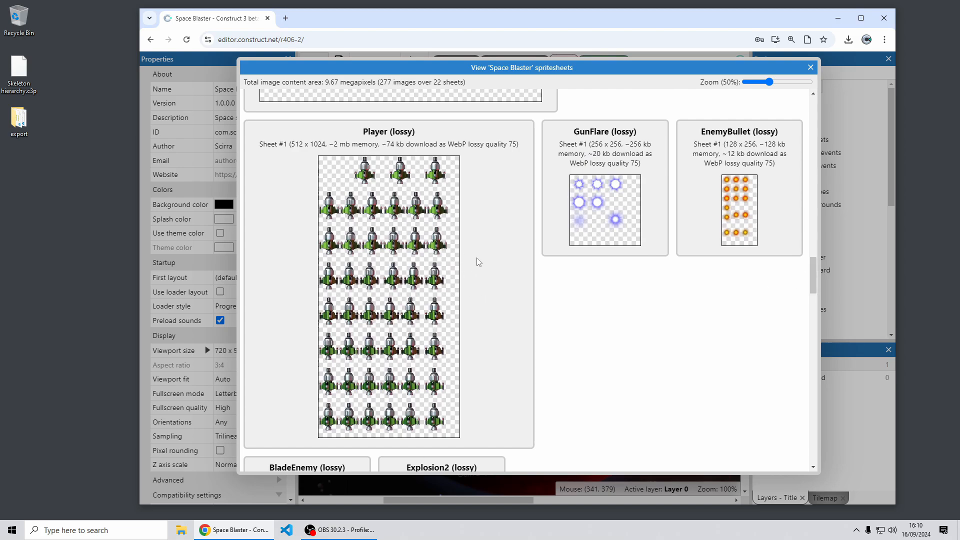
pyautogui.moveTo(286, 158)
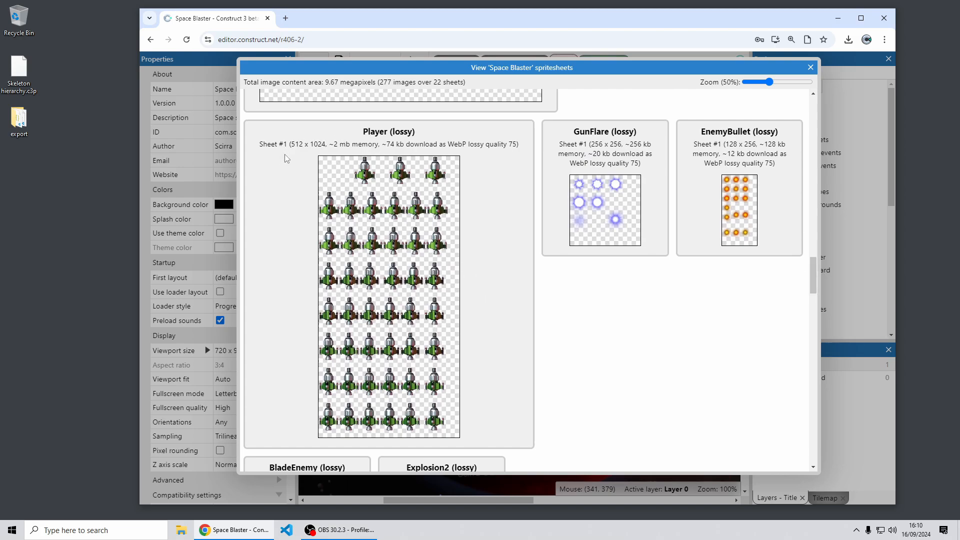
pyautogui.moveTo(316, 372)
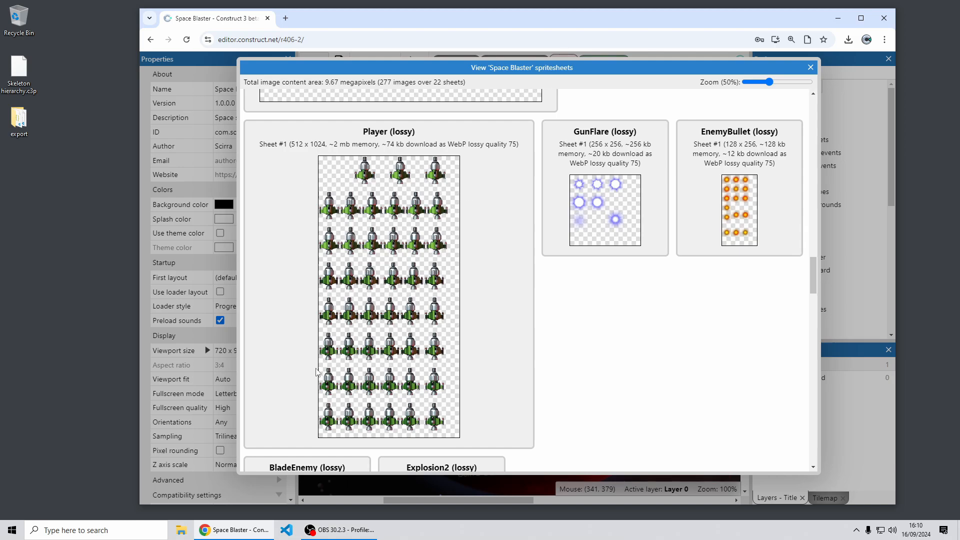
pyautogui.scroll(-3)
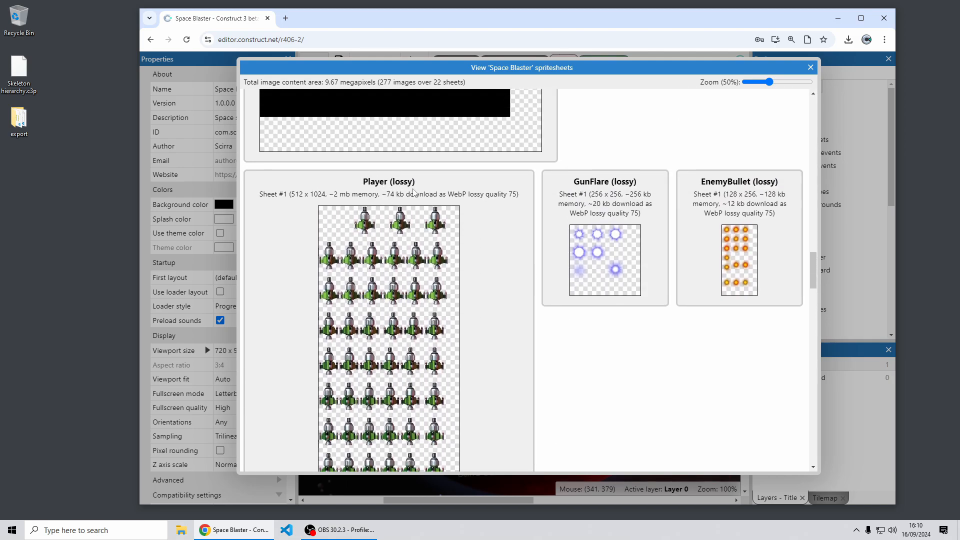
pyautogui.scroll(-3)
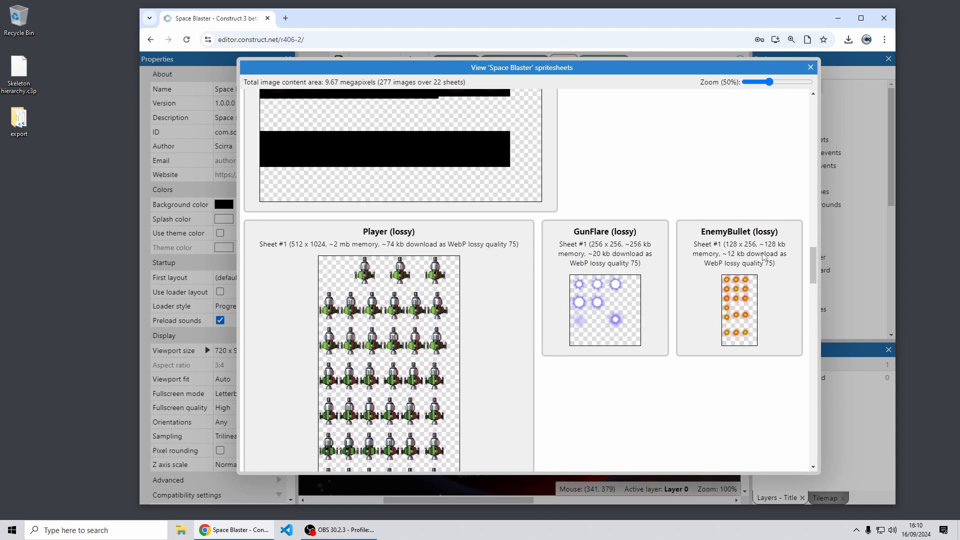
pyautogui.scroll(-3)
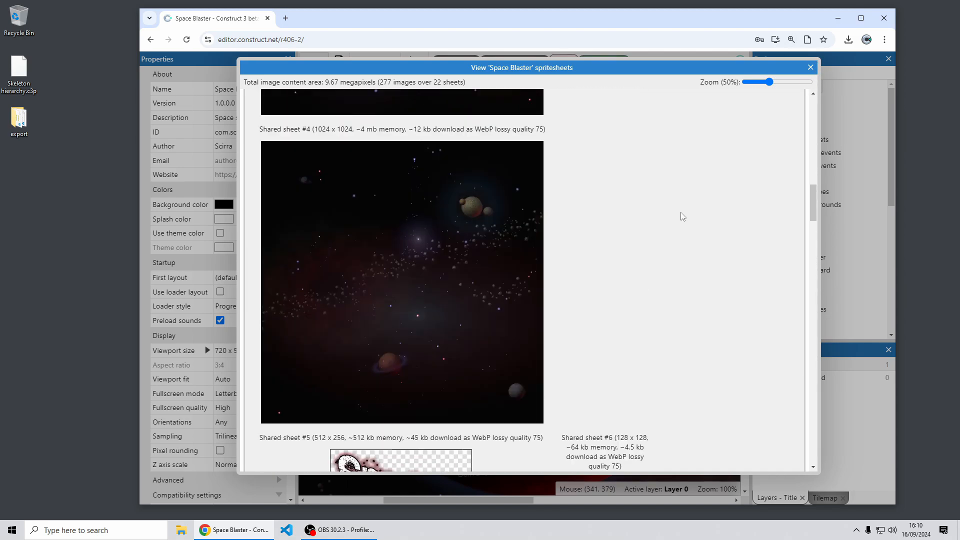
pyautogui.scroll(3)
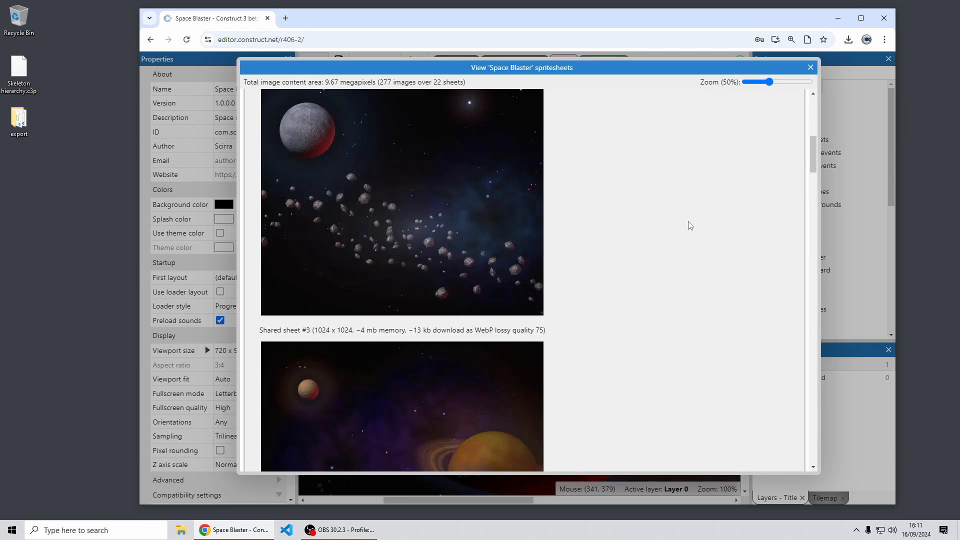
pyautogui.click(810, 67)
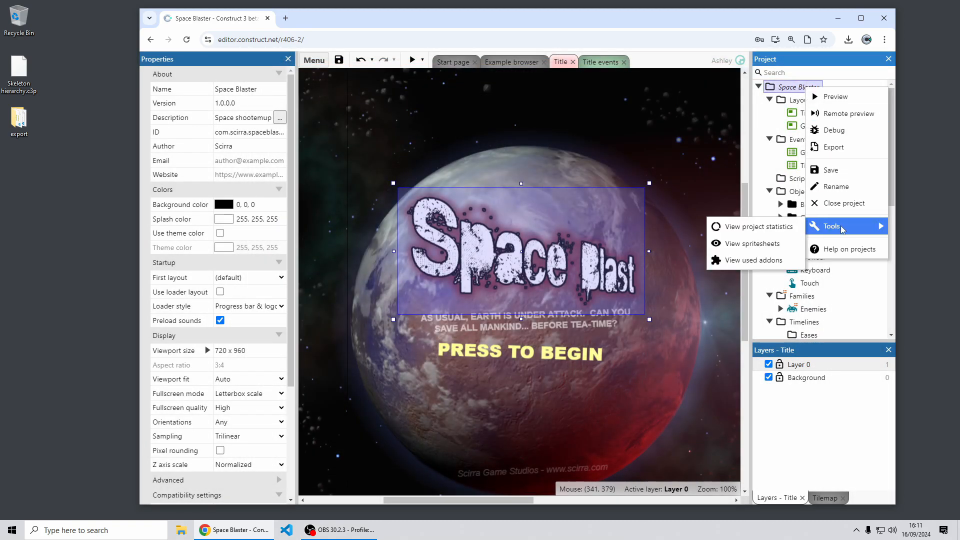
pyautogui.moveTo(755, 243)
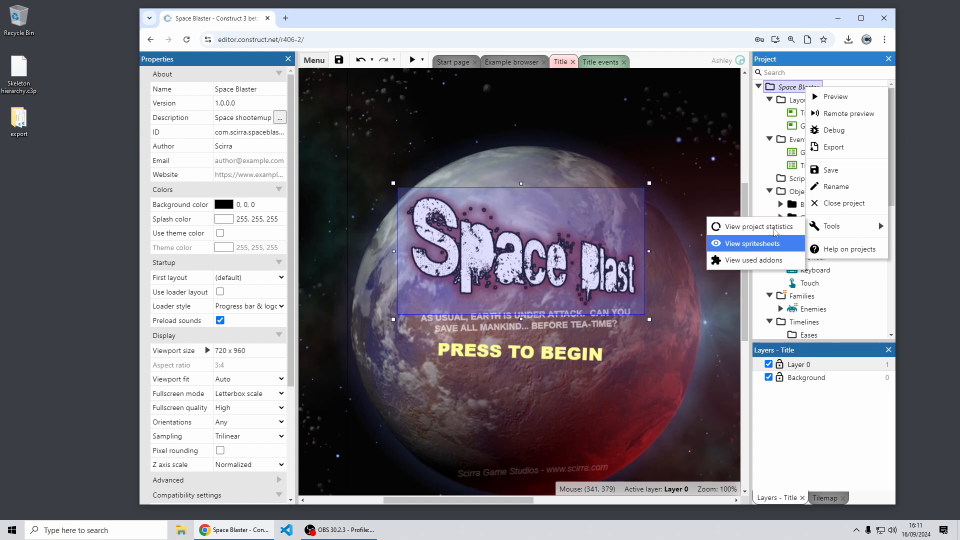
pyautogui.moveTo(780, 248)
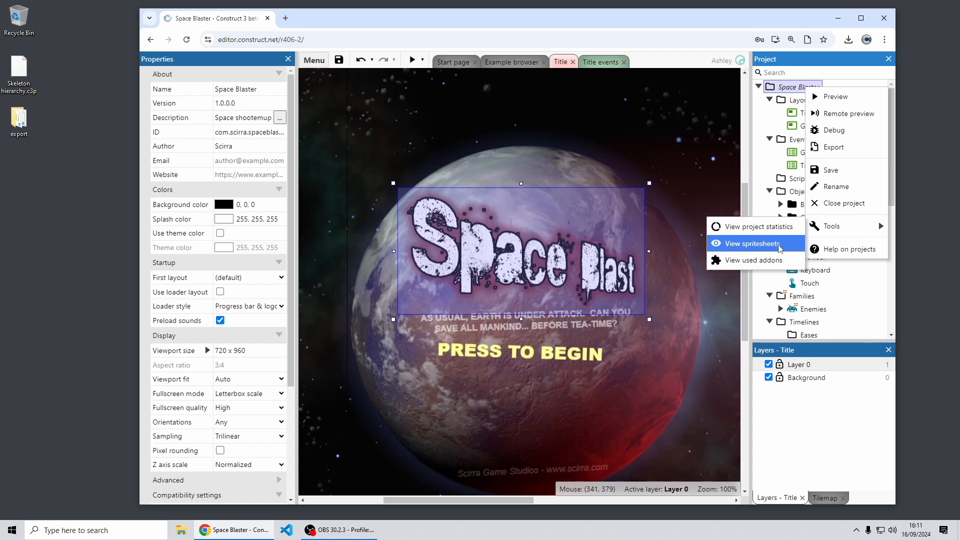
pyautogui.moveTo(376, 125)
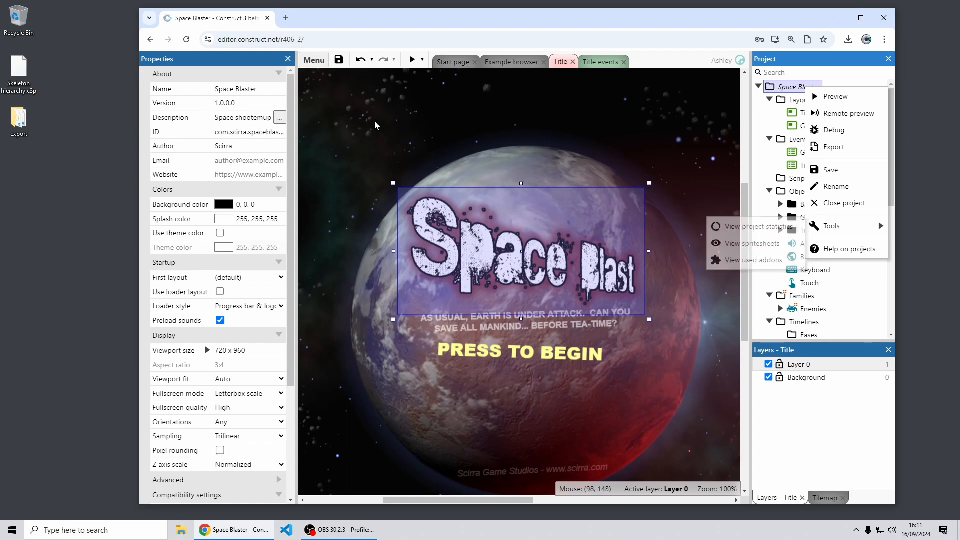
pyautogui.click(314, 60)
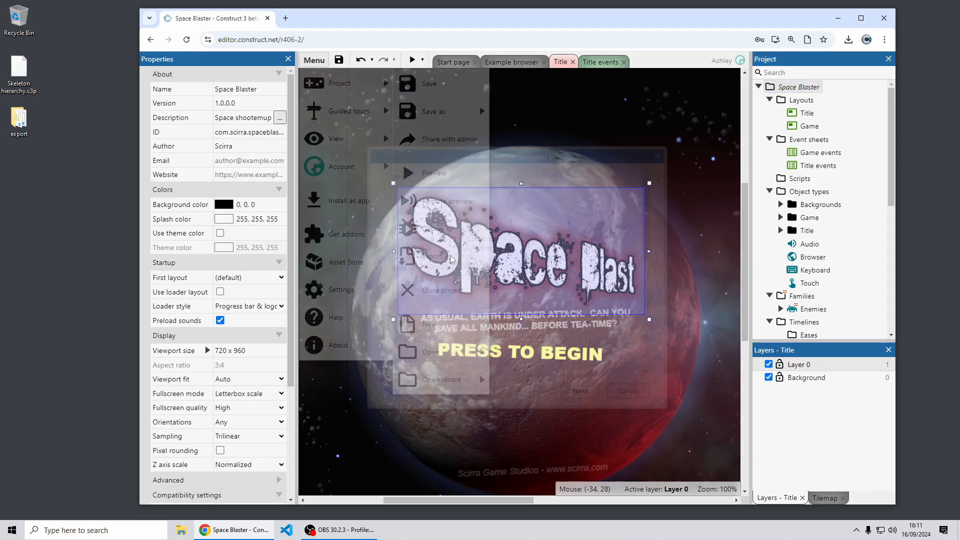
# Step: Start exporting Space Blaster and pick AVIF as the lossy image format
pyautogui.click(433, 256)
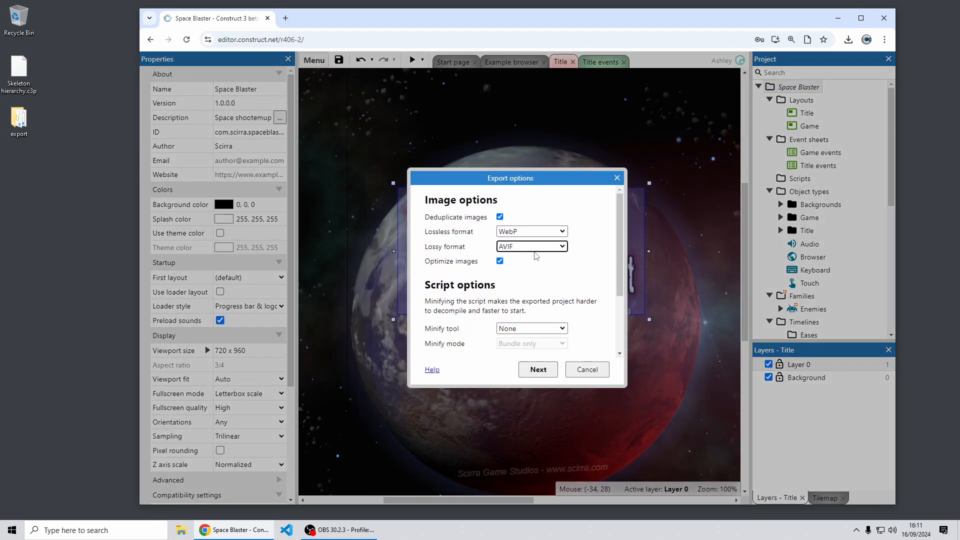
pyautogui.click(529, 246)
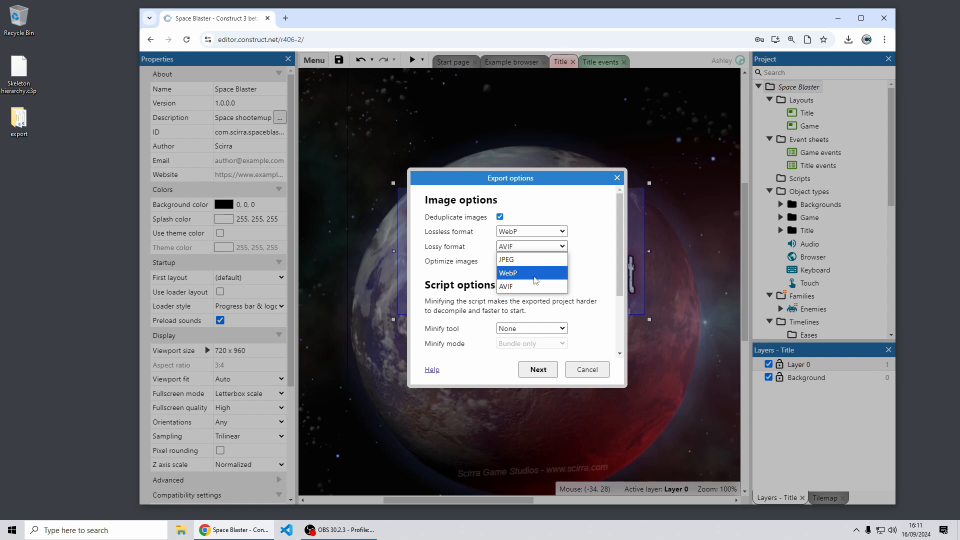
pyautogui.moveTo(527, 259)
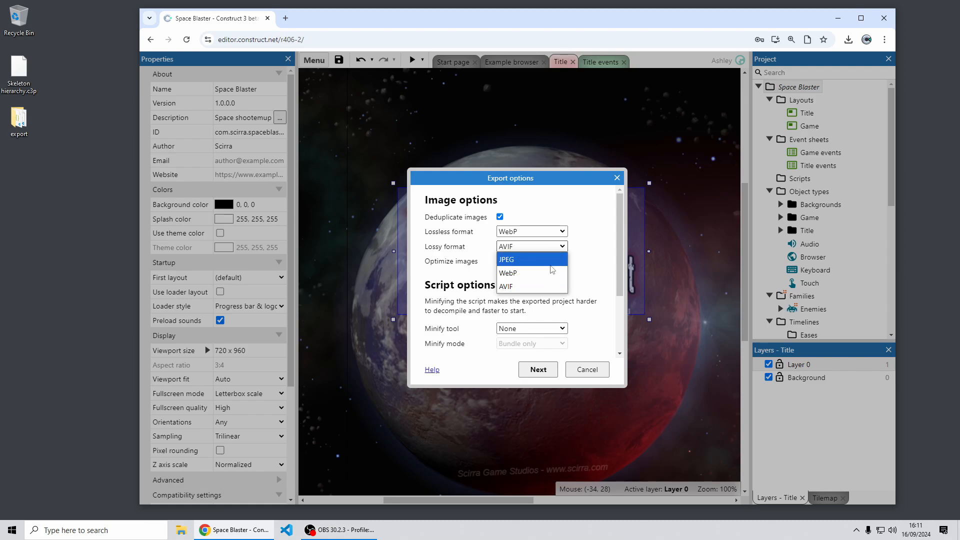
pyautogui.moveTo(528, 286)
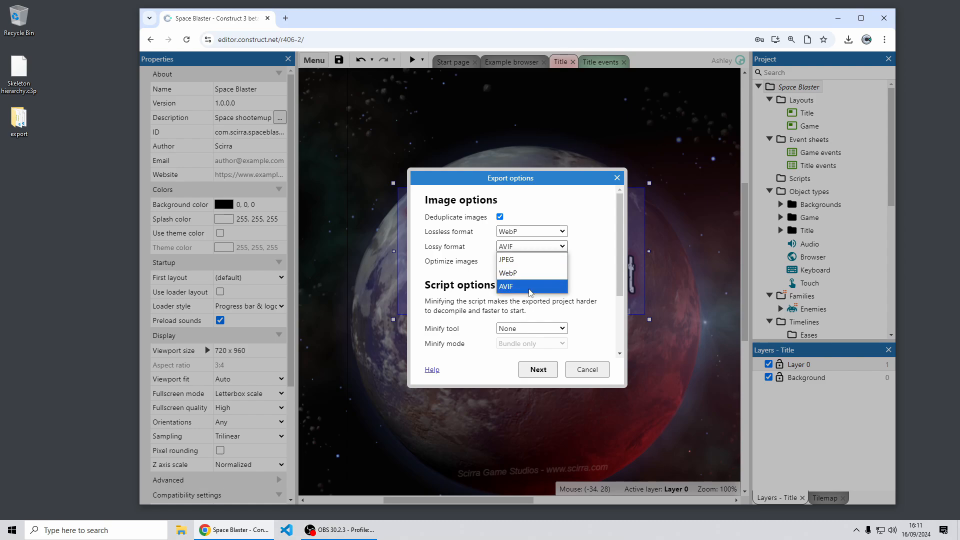
pyautogui.click(506, 286)
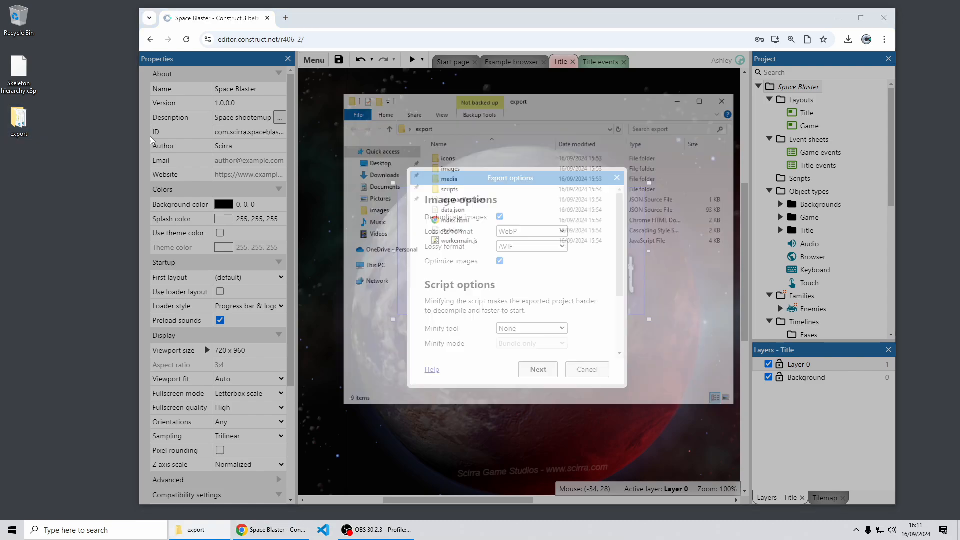
# Step: Move the Explorer window aside and open the export's images folder
pyautogui.moveTo(518, 102); pyautogui.dragTo(284, 99)
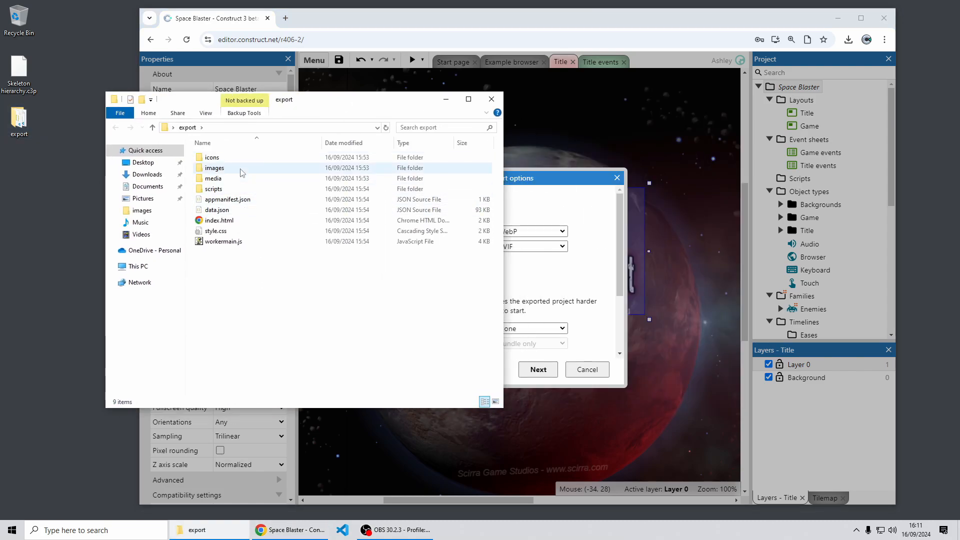
pyautogui.doubleClick(214, 168)
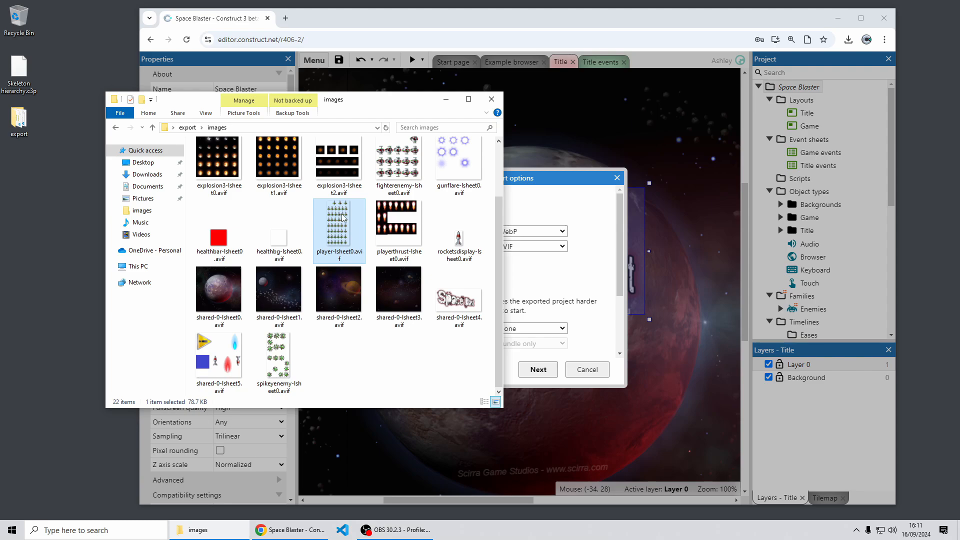
pyautogui.moveTo(338, 221)
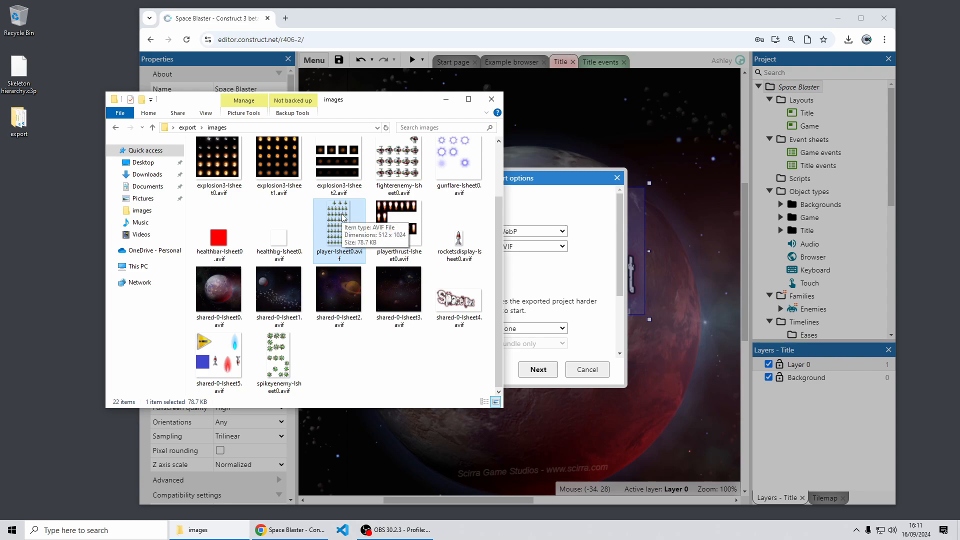
pyautogui.moveTo(190, 407)
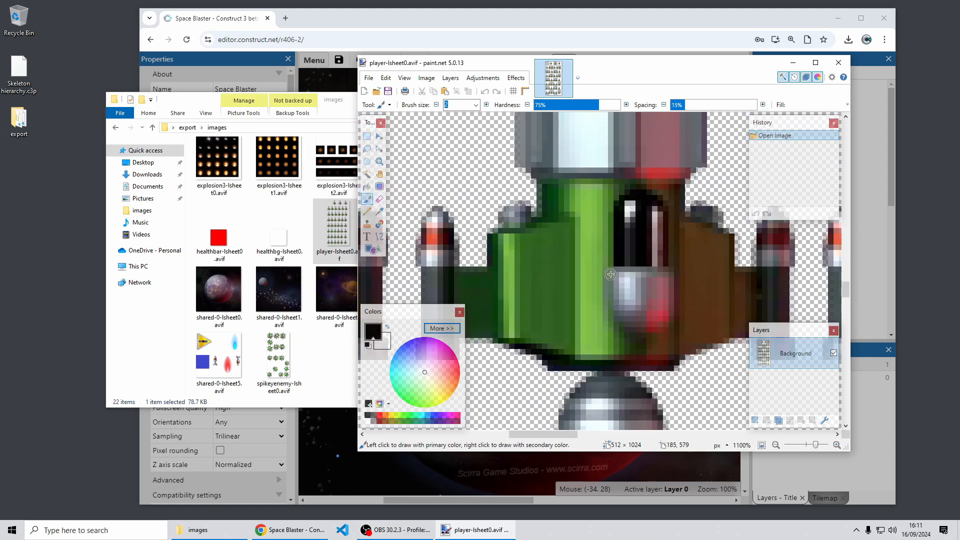
# Step: Zoom around the player-lsheet0.avif sprites in paint.net, then close the image
pyautogui.scroll(-3)
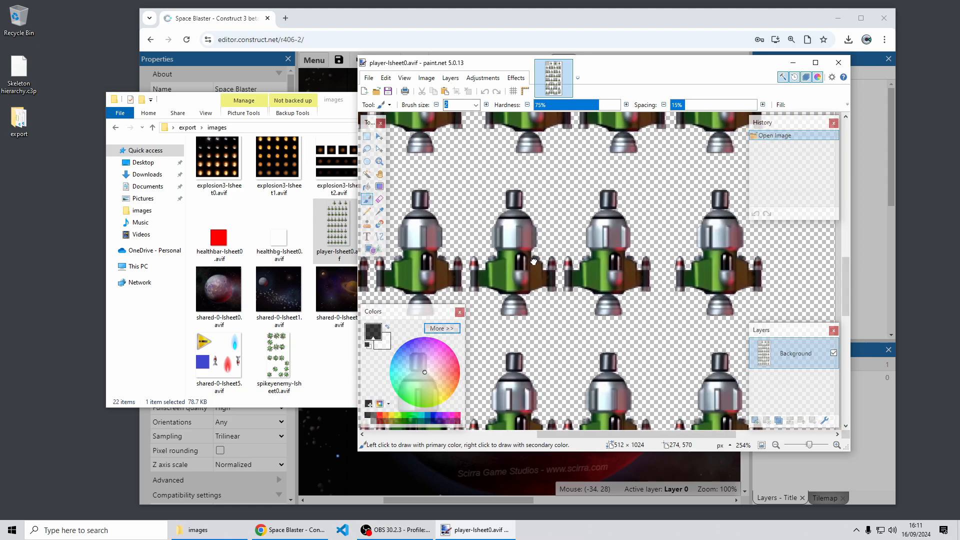
pyautogui.scroll(3)
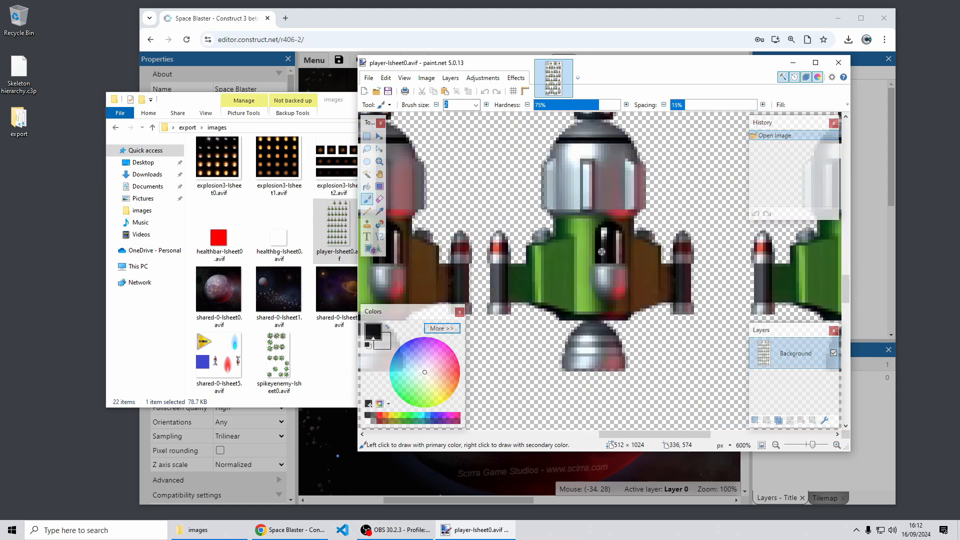
pyautogui.scroll(-3)
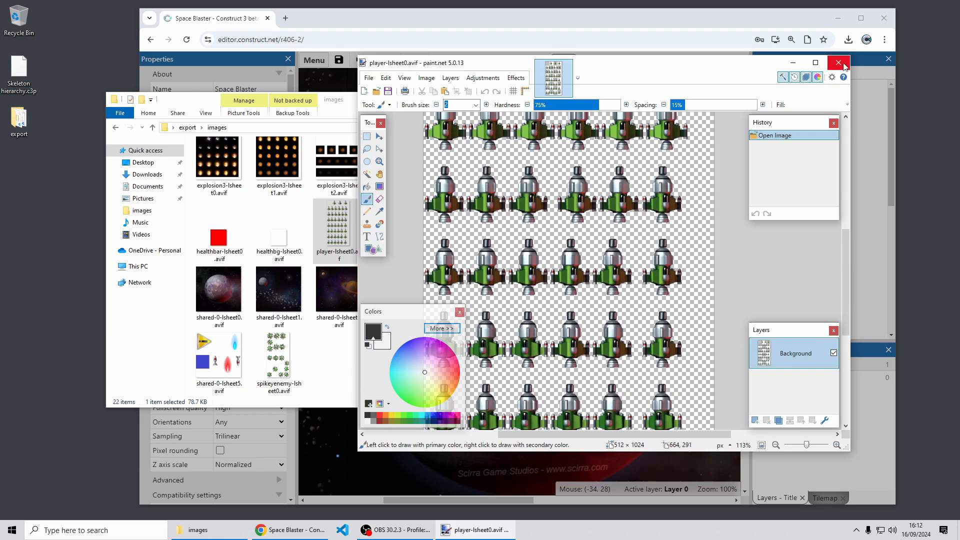
pyautogui.click(844, 62)
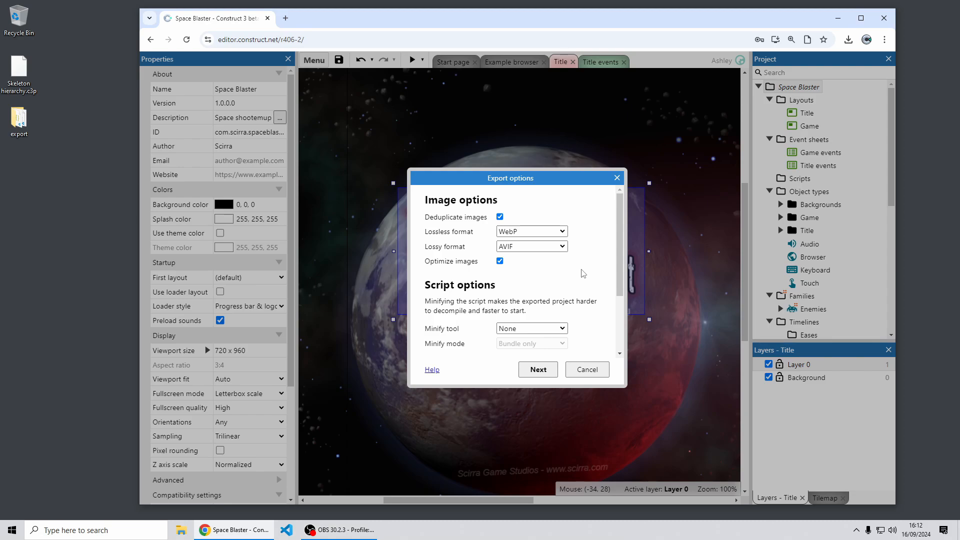
pyautogui.moveTo(589, 250)
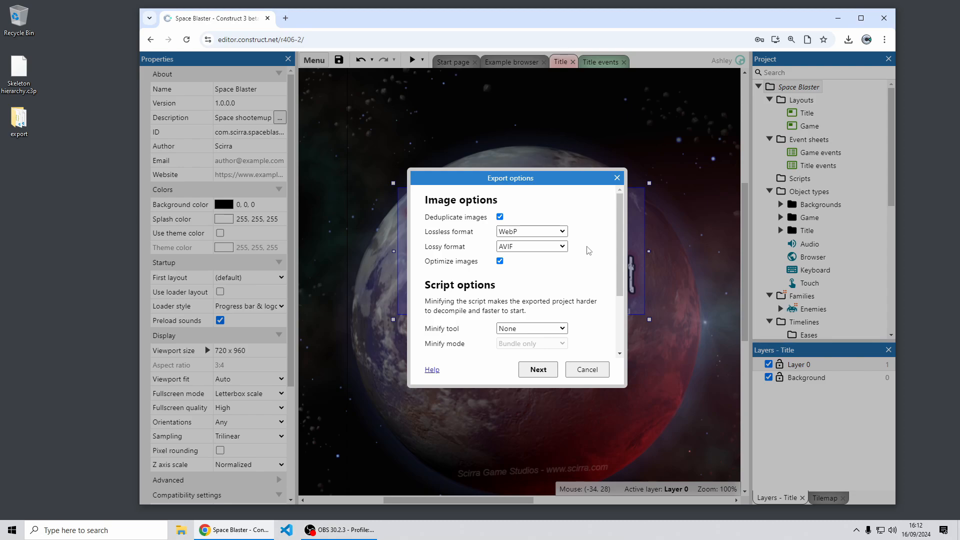
pyautogui.scroll(-3)
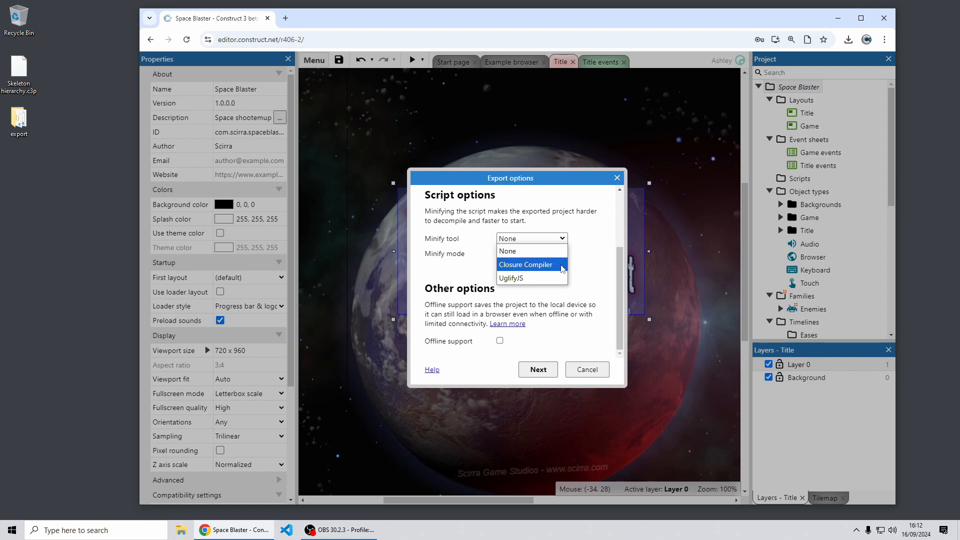
pyautogui.moveTo(530, 278)
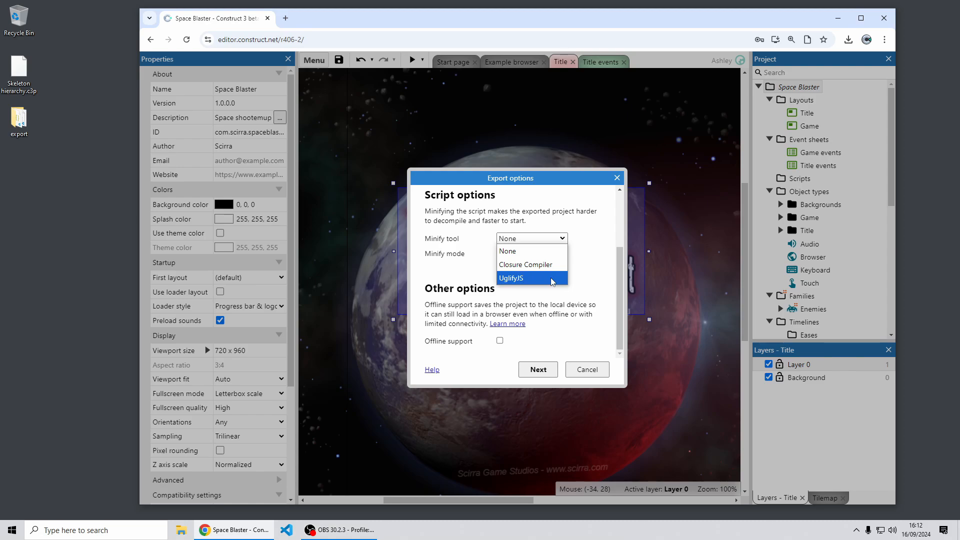
# Step: Pick UglifyJS as the minify tool and Advanced as the minify mode
pyautogui.click(510, 278)
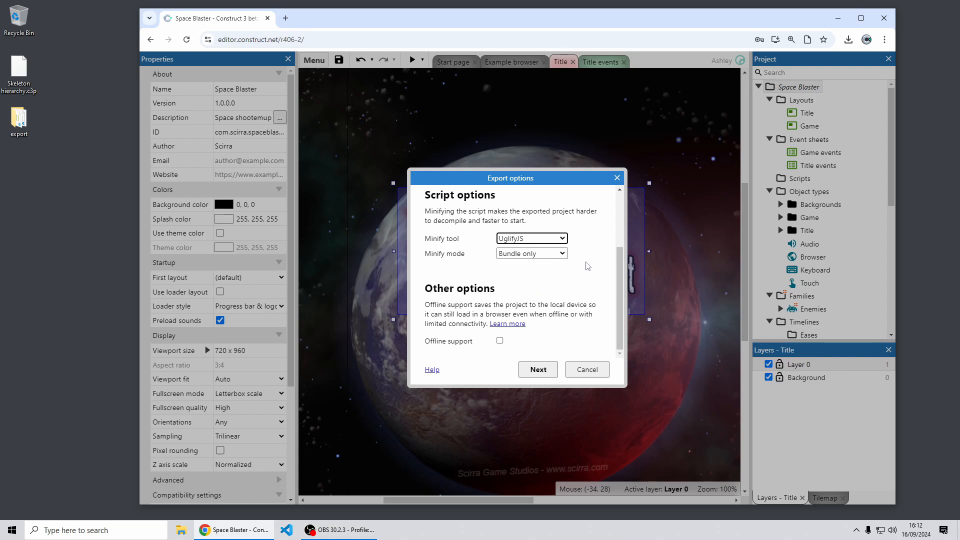
pyautogui.click(531, 253)
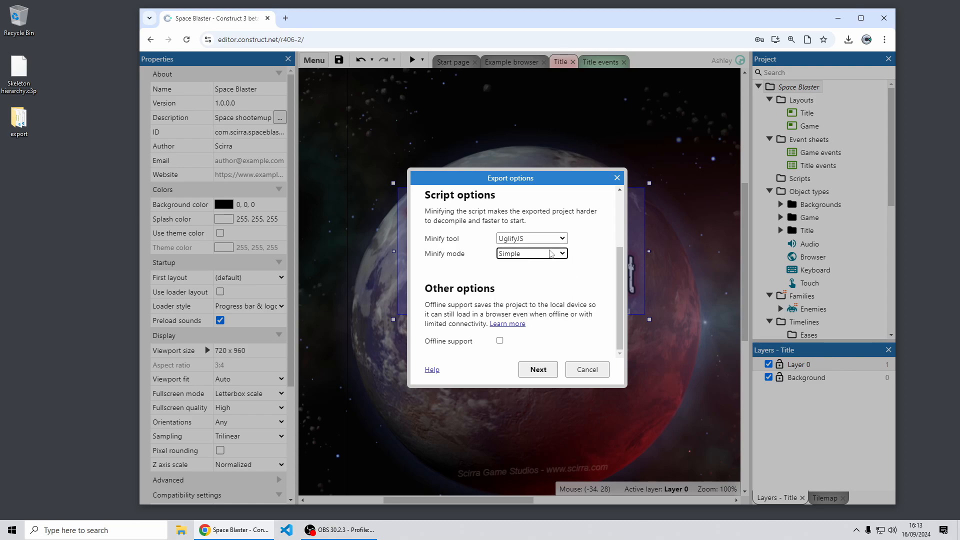
pyautogui.click(530, 253)
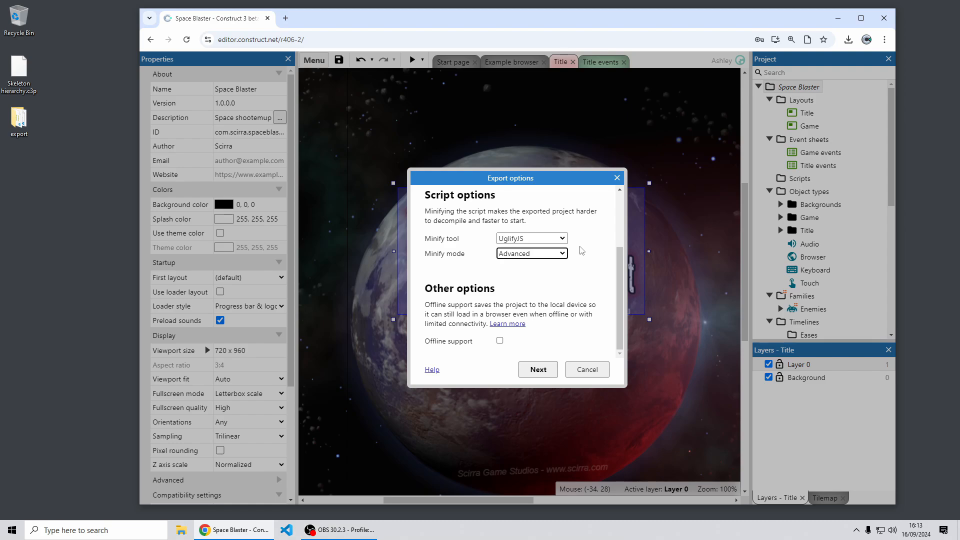
pyautogui.moveTo(605, 255)
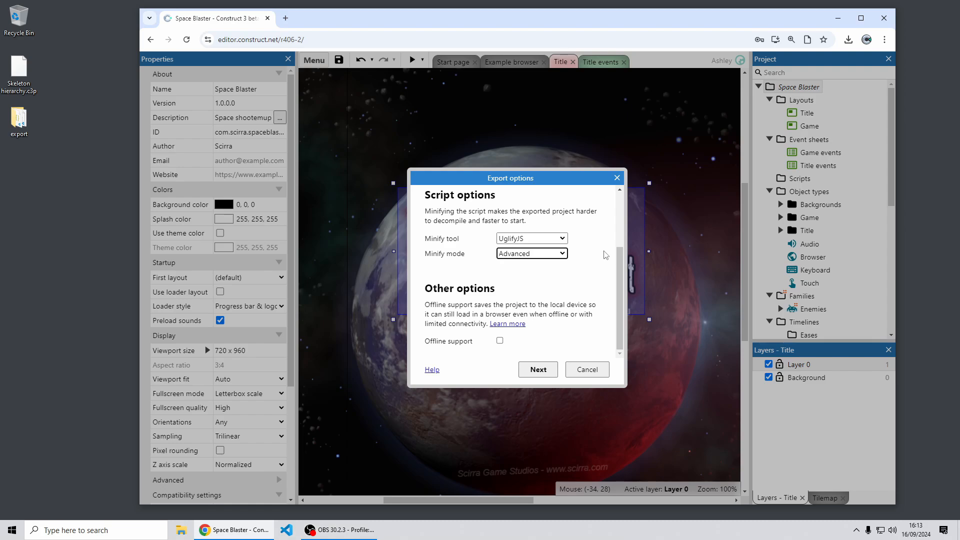
pyautogui.click(530, 238)
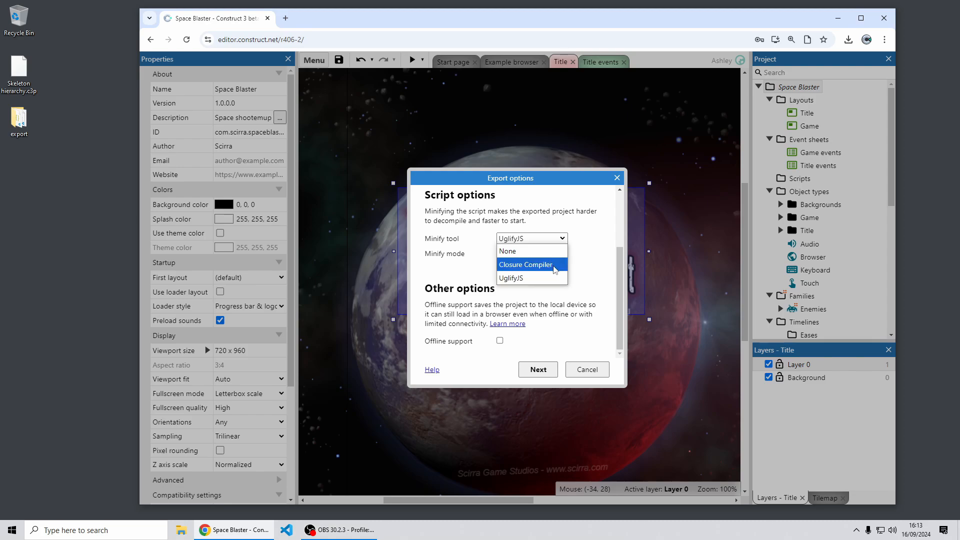
pyautogui.click(526, 265)
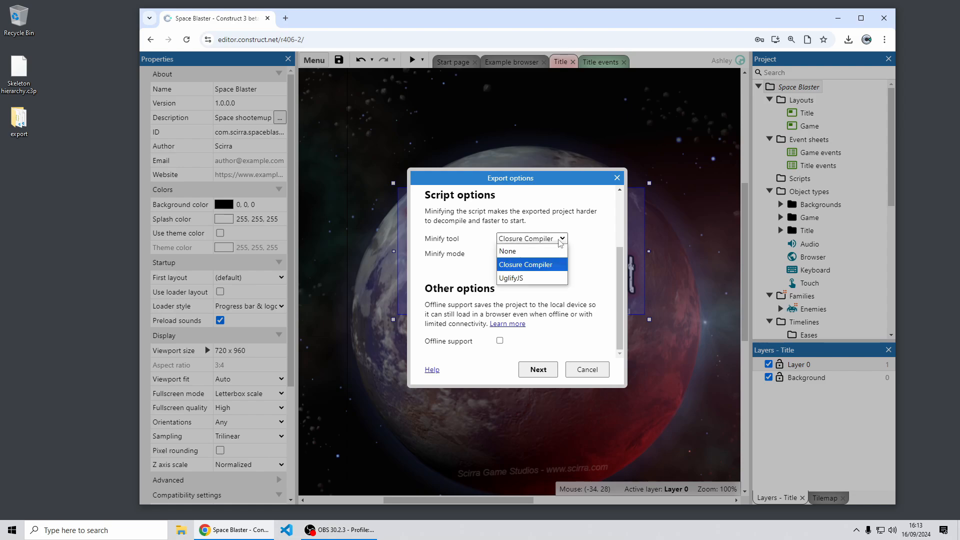
pyautogui.moveTo(557, 268)
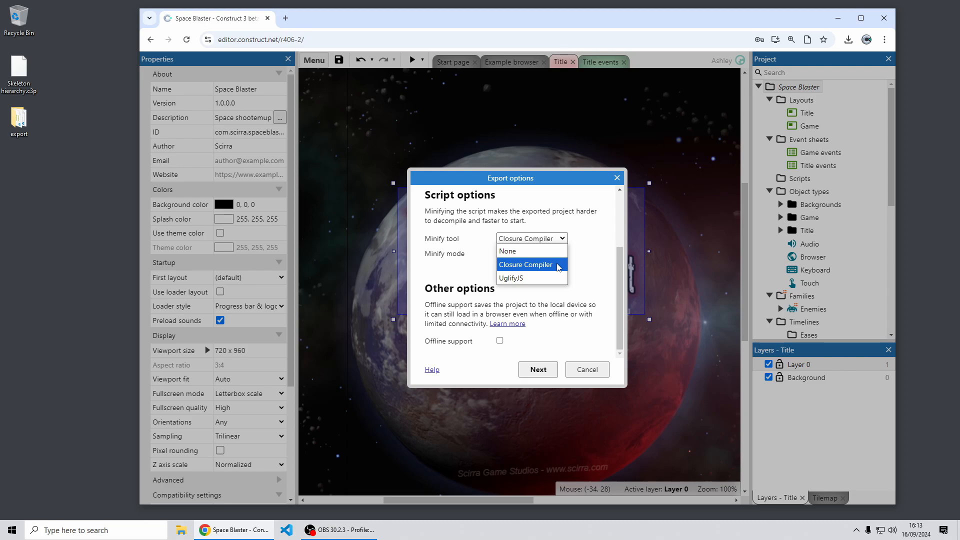
pyautogui.click(511, 279)
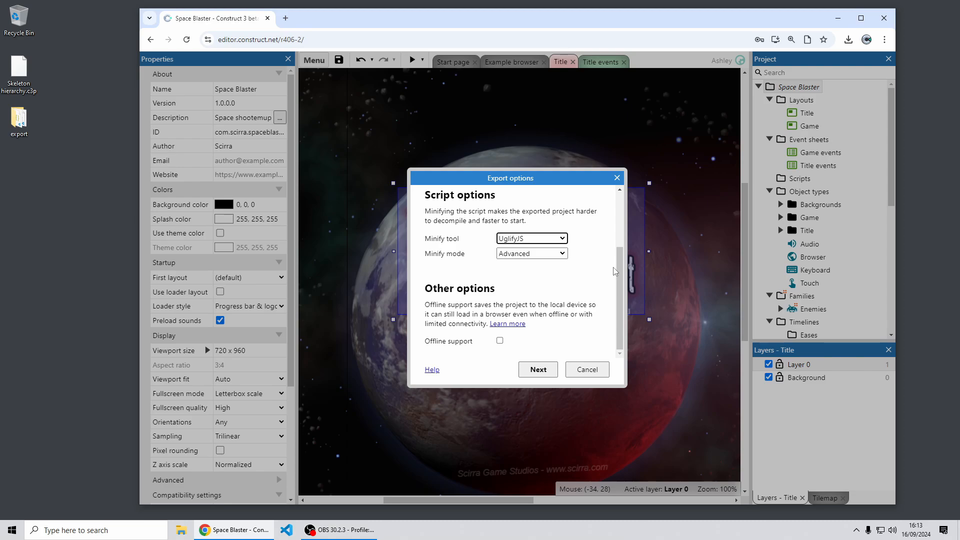
pyautogui.moveTo(600, 278)
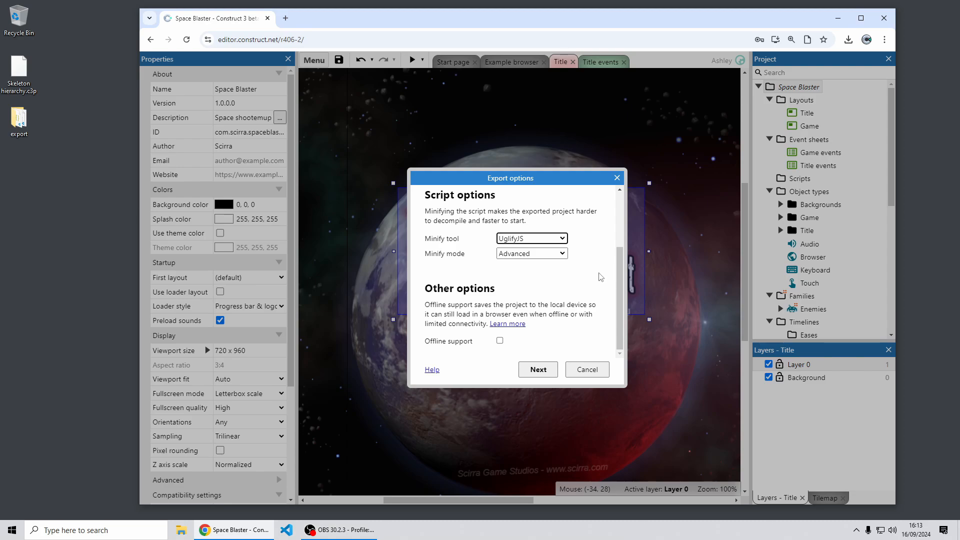